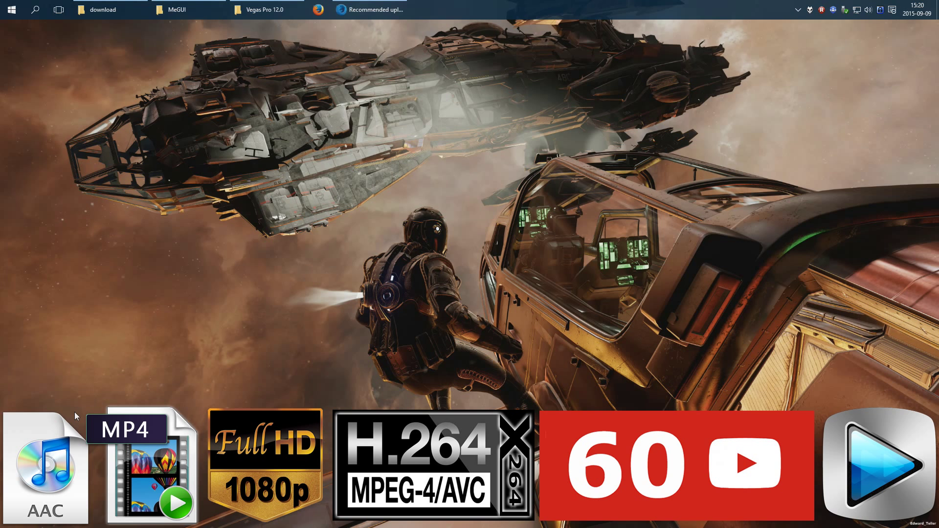
- Bring up Firefox to read YouTube's recommended upload encoding settings (MP4, AAC-LC, H.264)
{"action": "left_click", "coordinate": [383, 9]}
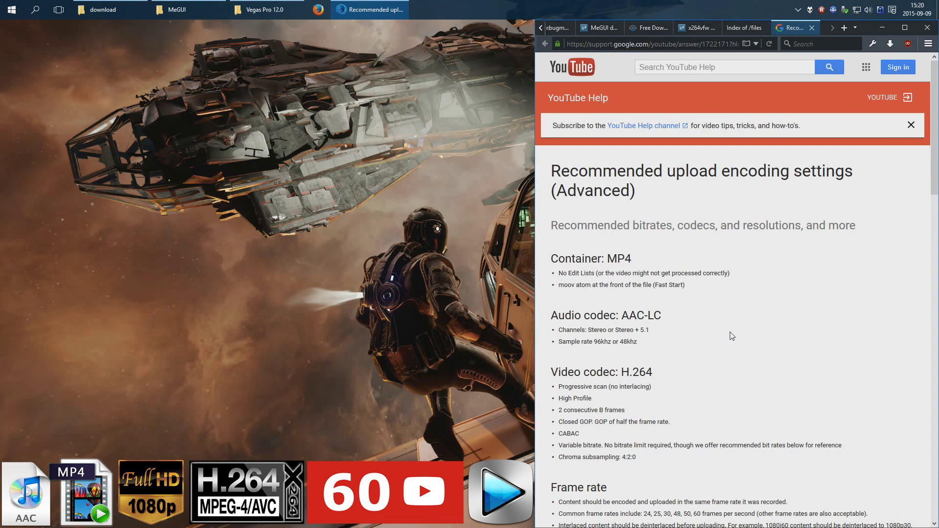
{"action": "mouse_move", "coordinate": [611, 37]}
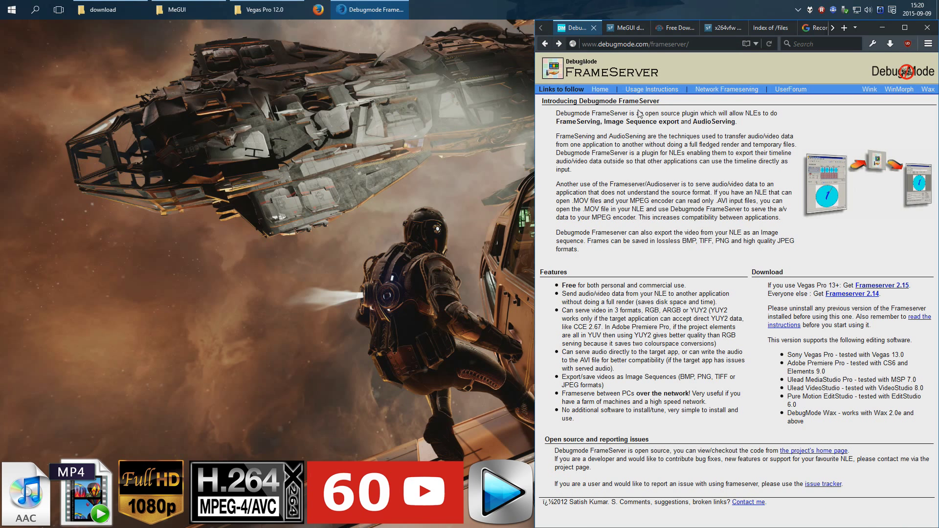
{"action": "mouse_move", "coordinate": [649, 163]}
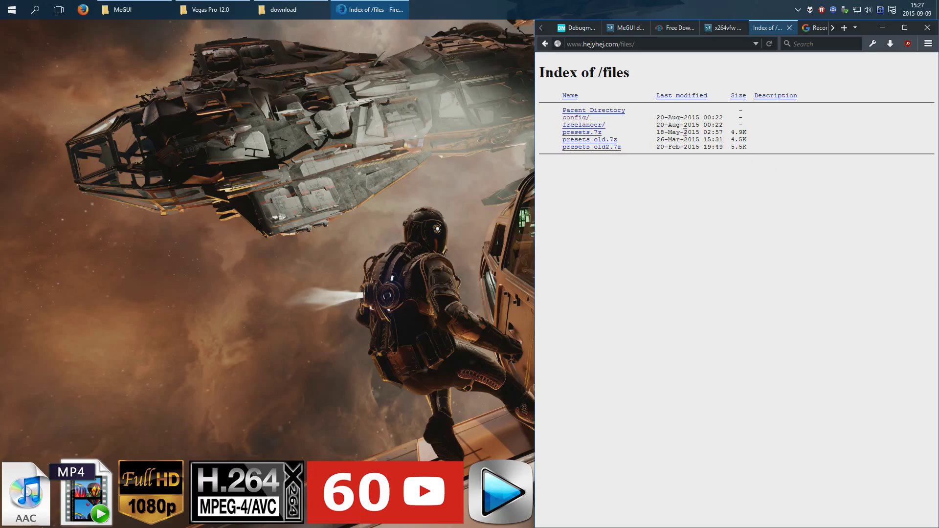
- Open presets.7z from the download folder and display its readme.txt listing required tools
{"action": "left_click", "coordinate": [283, 9]}
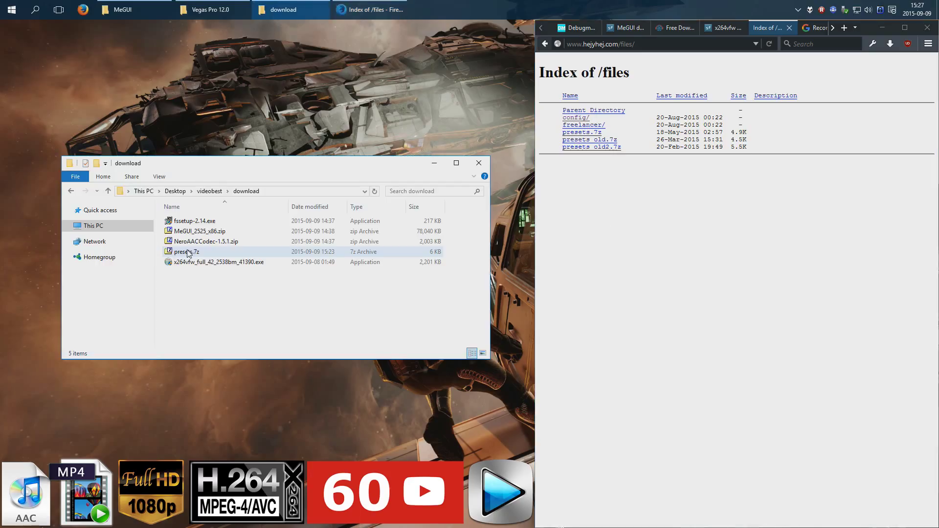
{"action": "double_click", "coordinate": [185, 251]}
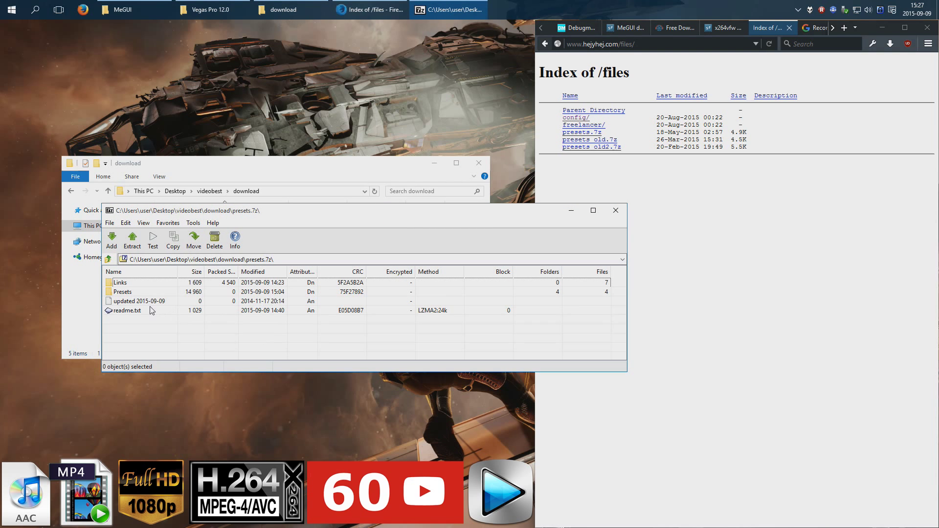
{"action": "double_click", "coordinate": [126, 310]}
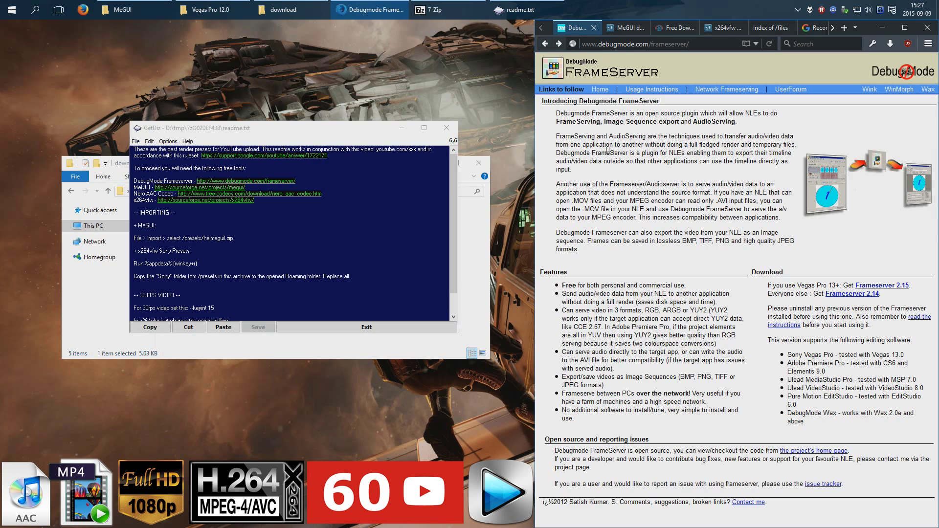
- Install FrameServer 2.14 with its Vegas 64-bit plugin into C:\Program Files\Sony\Vegas Pro 12.0
{"action": "left_click", "coordinate": [626, 27]}
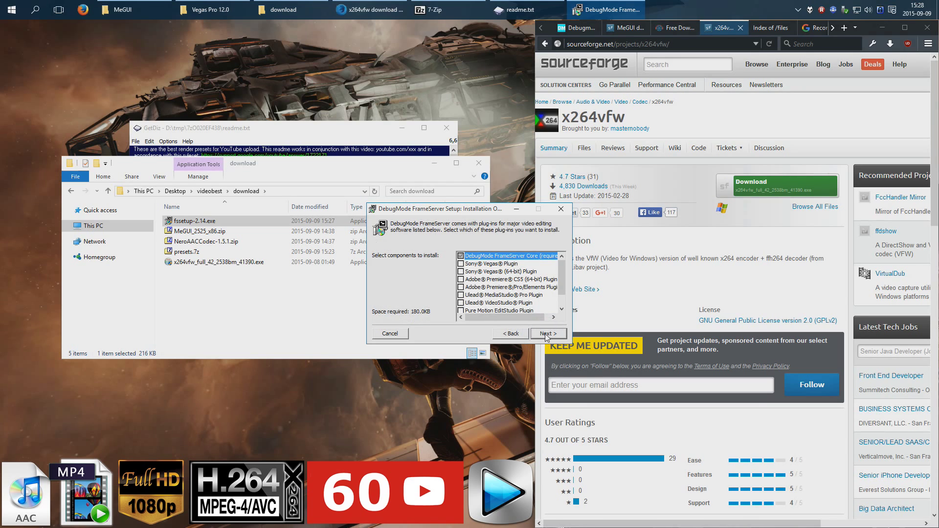
{"action": "left_click", "coordinate": [549, 333]}
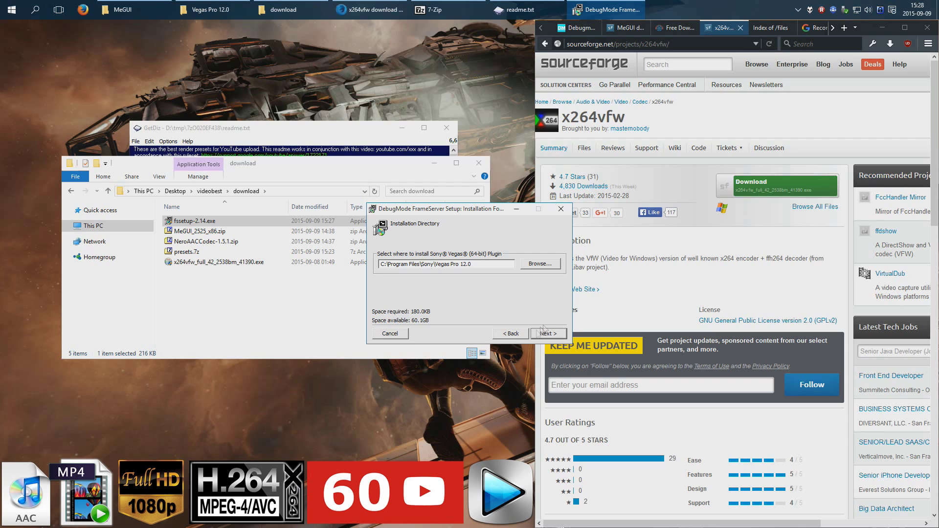
{"action": "left_click", "coordinate": [548, 334]}
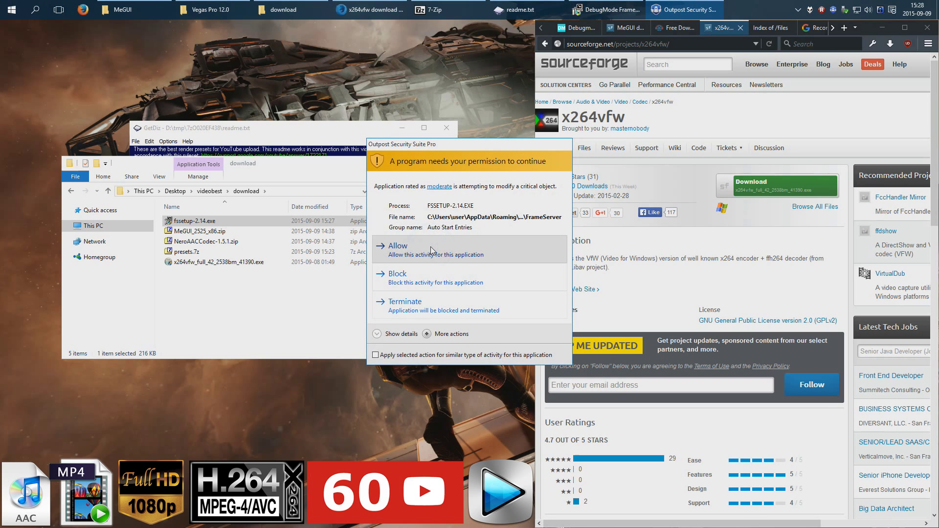
{"action": "left_click", "coordinate": [398, 246]}
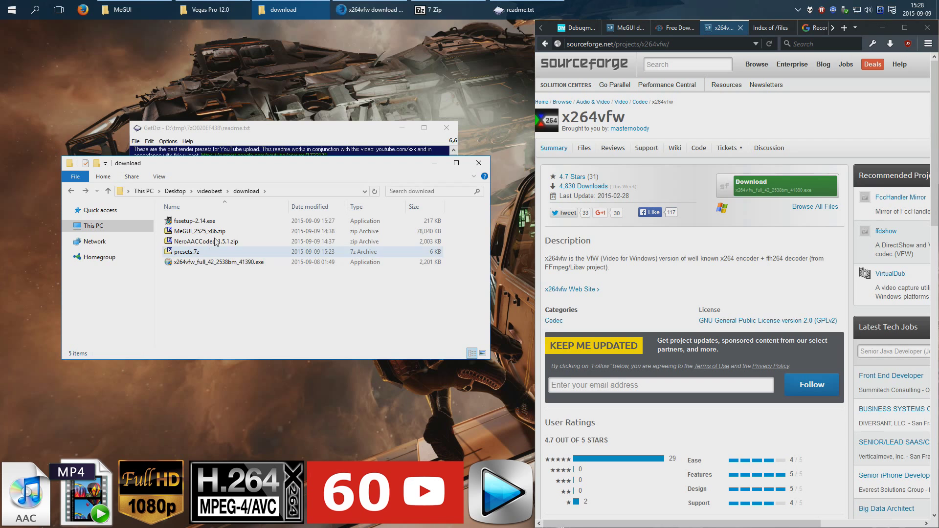
- Open NeroAACCodec-1.5.1.zip in 7-Zip after briefly opening the MeGUI archive
{"action": "left_click", "coordinate": [199, 231]}
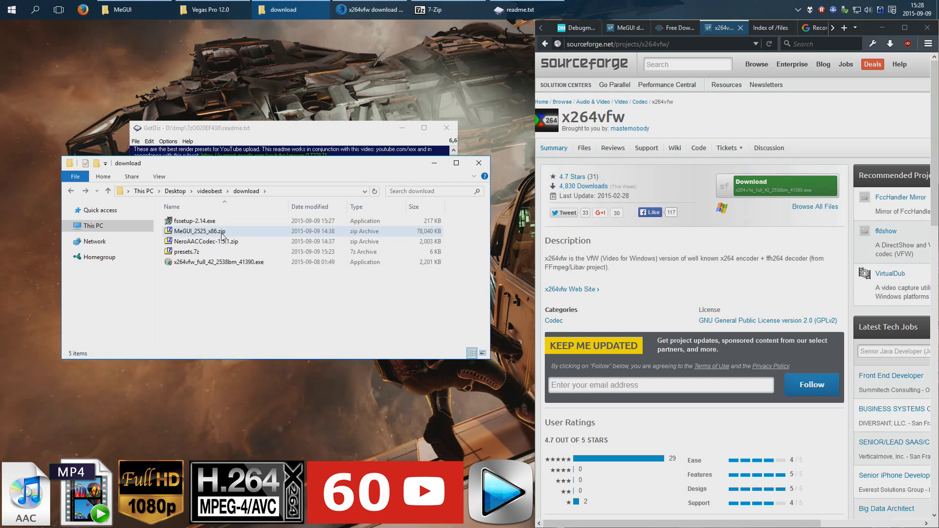
{"action": "double_click", "coordinate": [199, 231]}
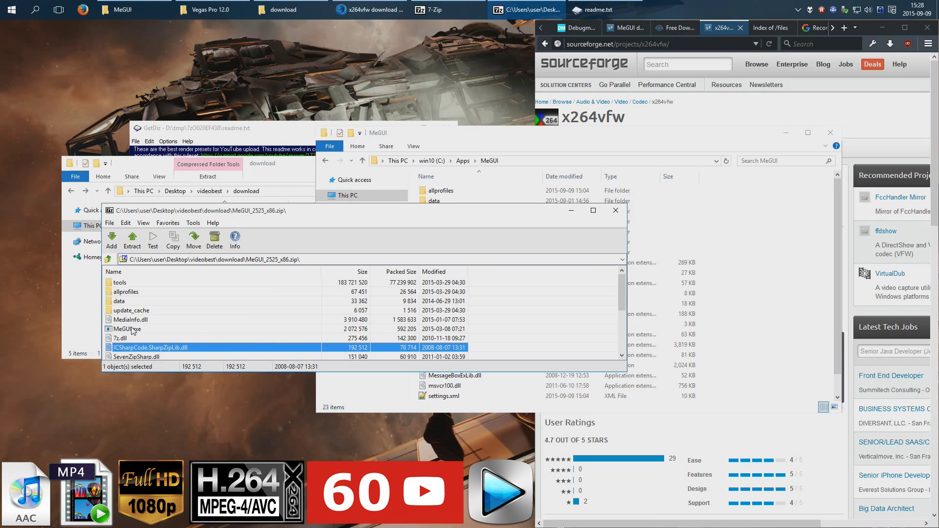
{"action": "left_click", "coordinate": [132, 241]}
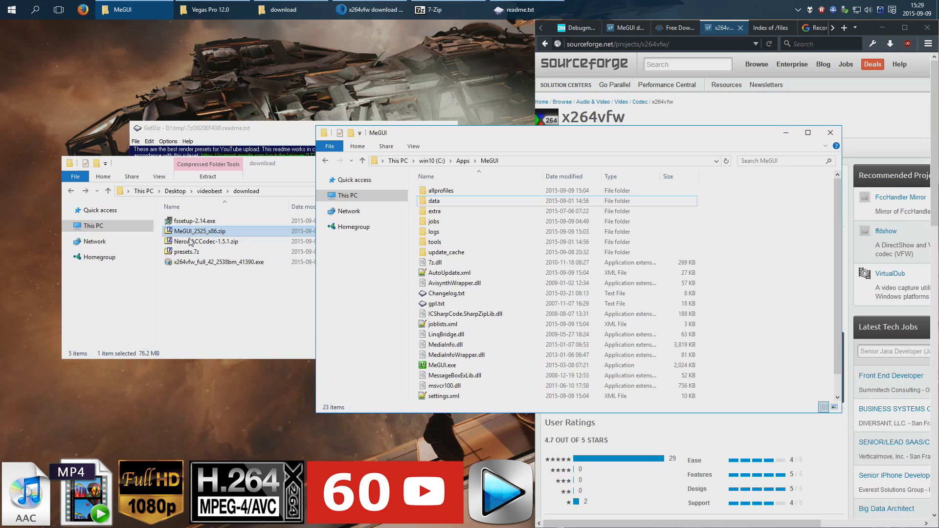
{"action": "left_click", "coordinate": [204, 242]}
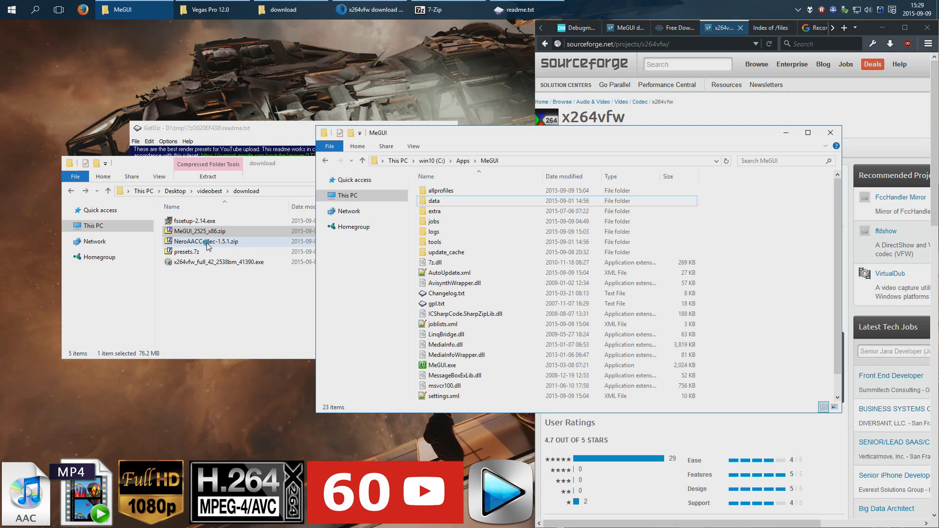
{"action": "double_click", "coordinate": [206, 242]}
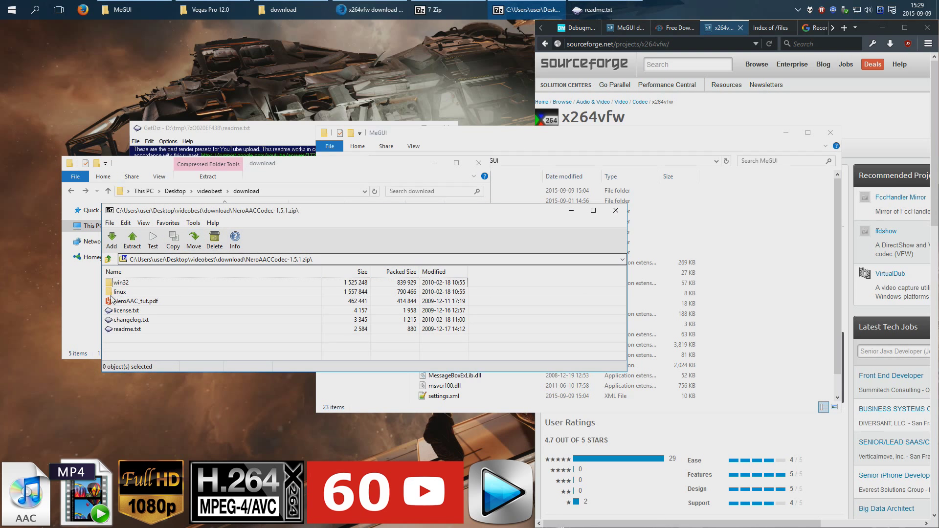
- Copy the win32 Nero executables into C:\Apps\MeGUI\tools\eac3to, replacing existing files
{"action": "double_click", "coordinate": [120, 283]}
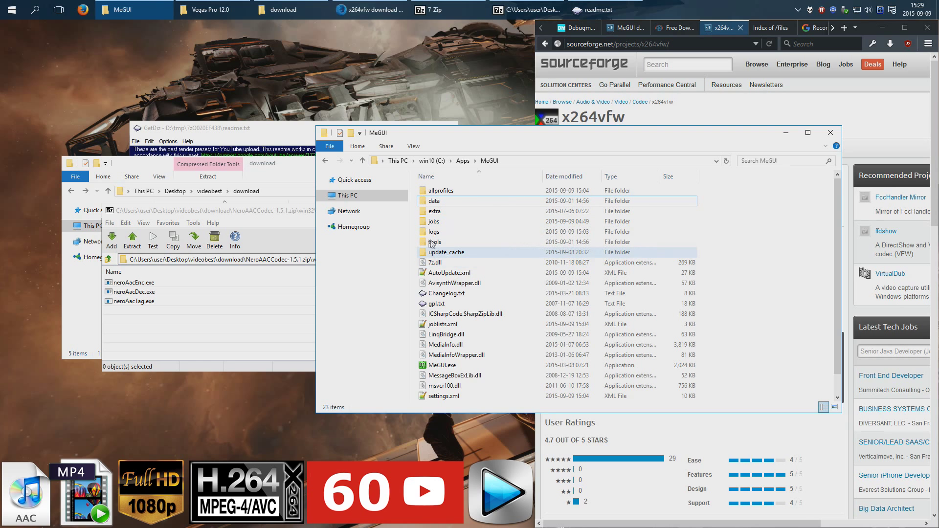
{"action": "double_click", "coordinate": [434, 242]}
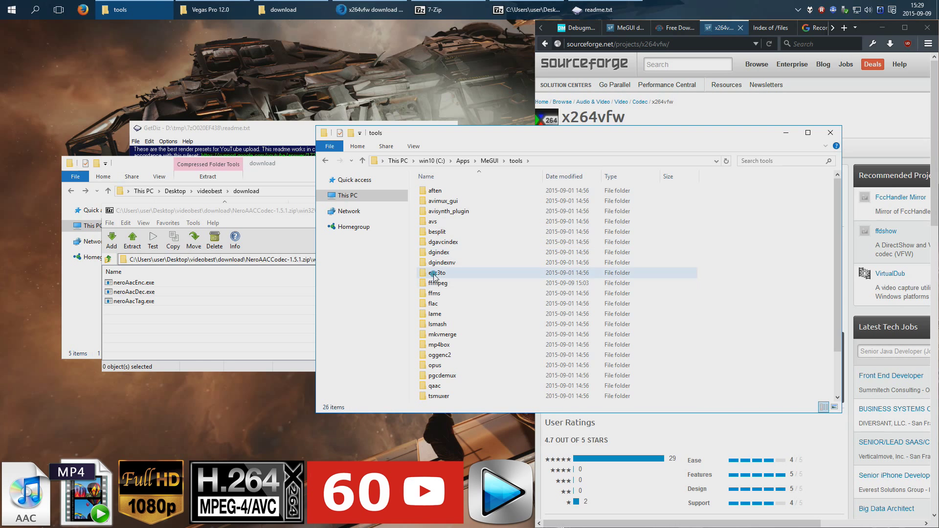
{"action": "double_click", "coordinate": [436, 272]}
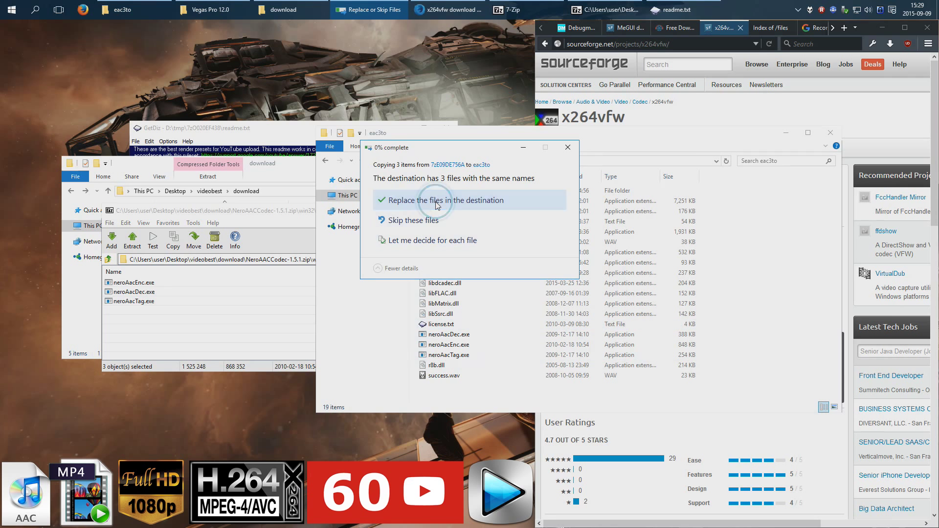
{"action": "left_click", "coordinate": [440, 200]}
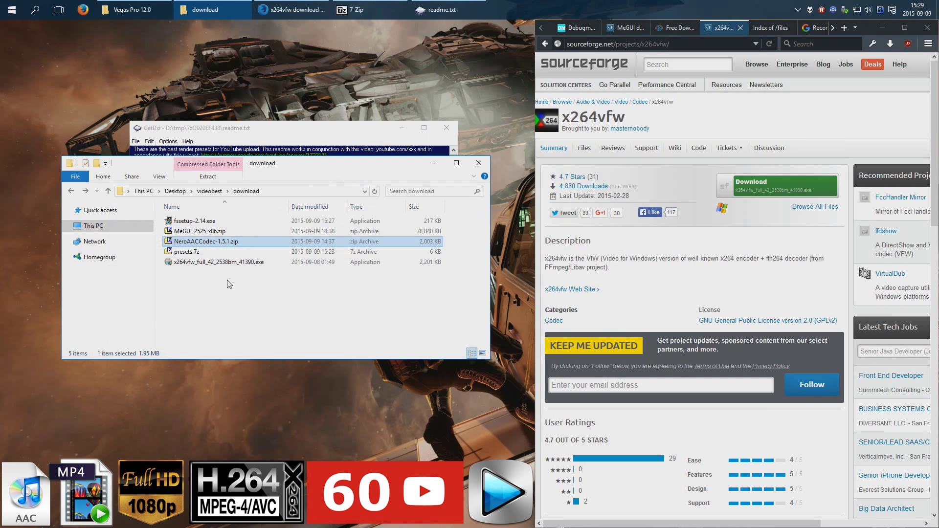
- Enable NeroAacEnc in MeGUI settings, pointing at neroAacEnc.exe in tools\eac3to
{"action": "left_click", "coordinate": [8, 10]}
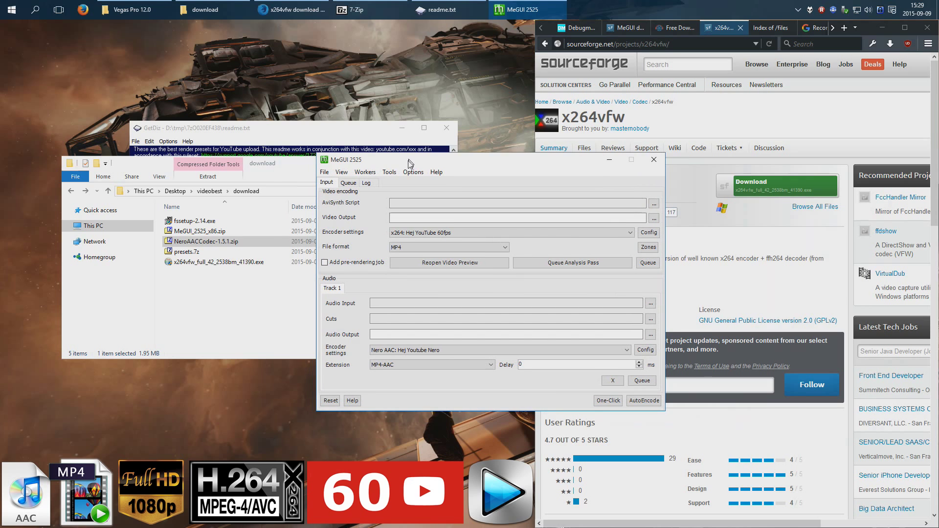
{"action": "left_click", "coordinate": [413, 174]}
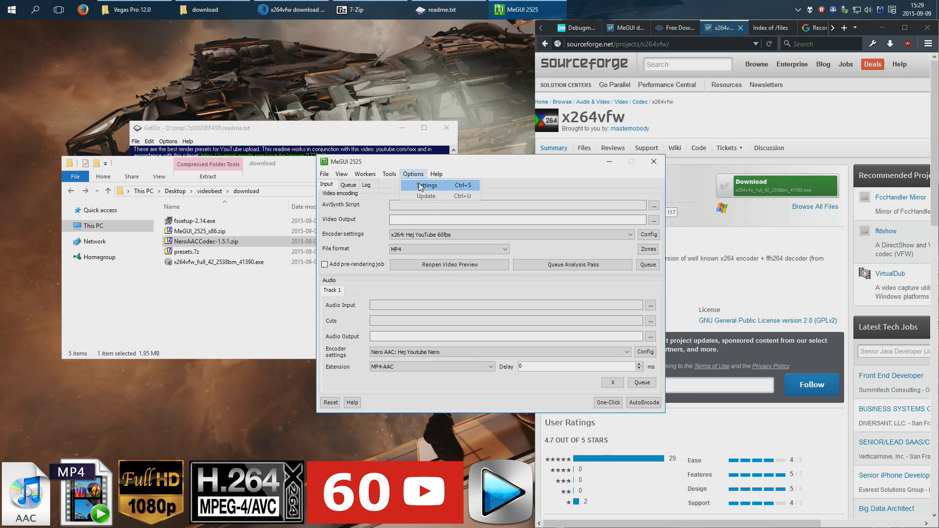
{"action": "left_click", "coordinate": [426, 185]}
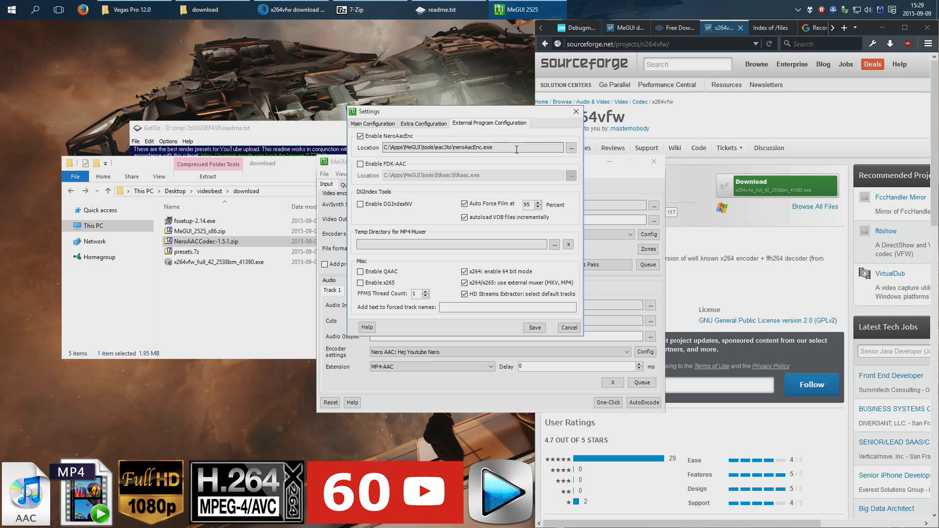
{"action": "double_click", "coordinate": [470, 147]}
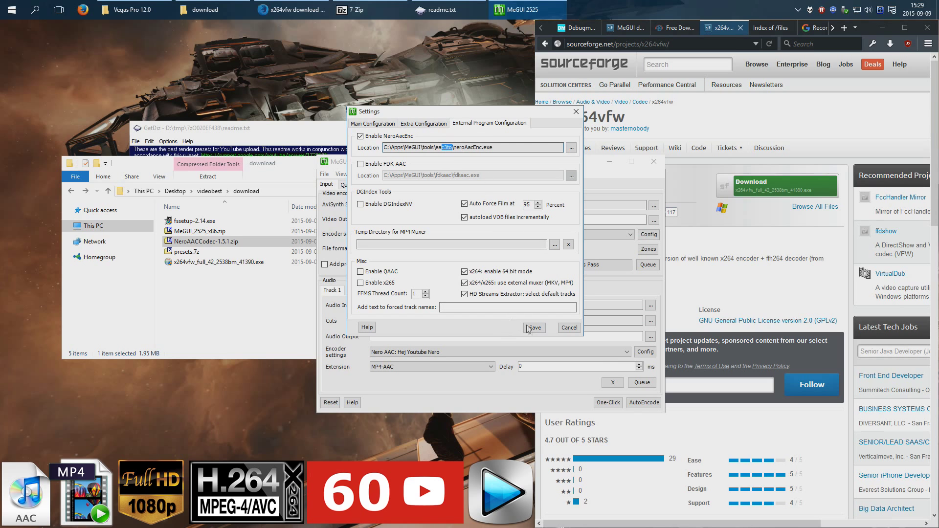
{"action": "left_click", "coordinate": [535, 327]}
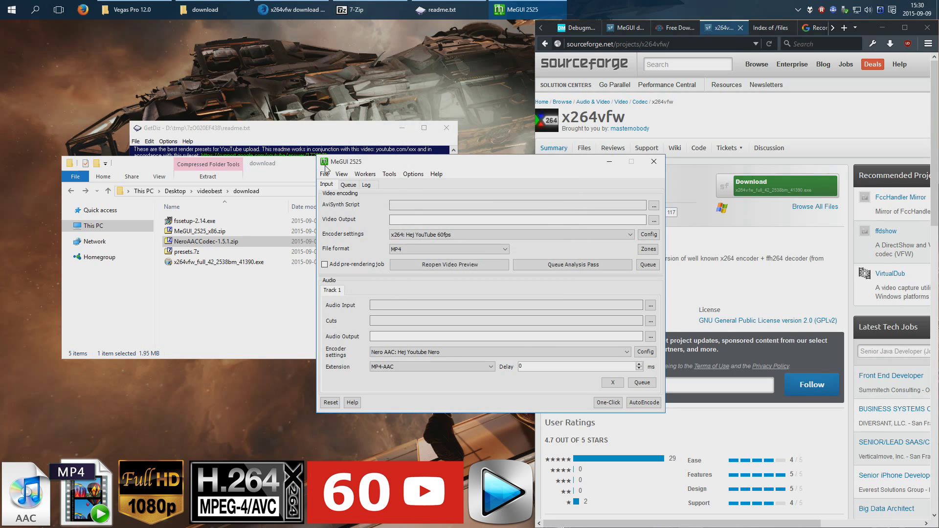
- Extract presets.7z, load Presets\hejmegui.zip in Import Presets, and tick the AviSynth preset
{"action": "left_click", "coordinate": [325, 174]}
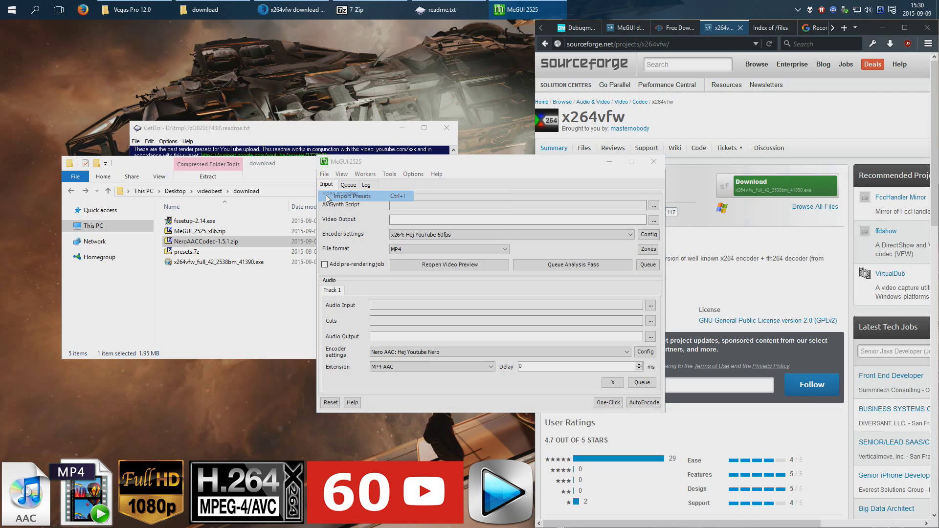
{"action": "left_click", "coordinate": [351, 196]}
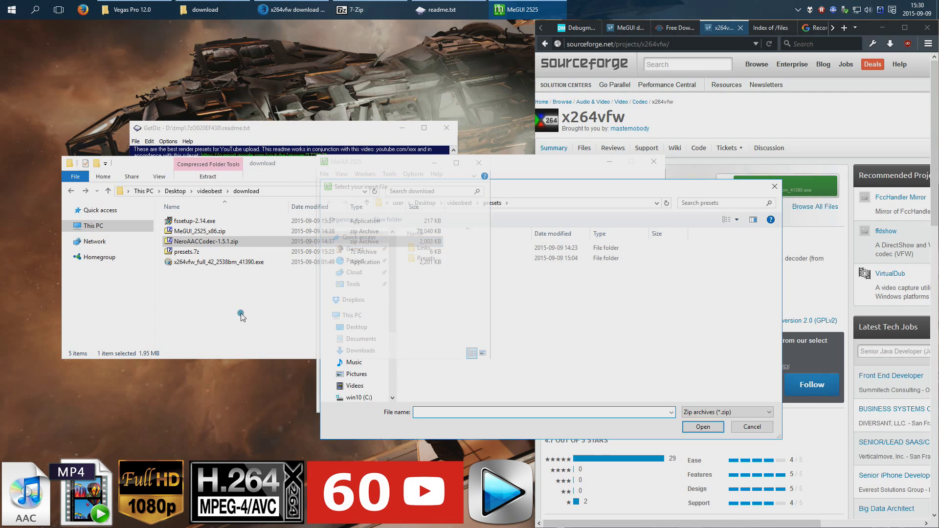
{"action": "right_click", "coordinate": [186, 251]}
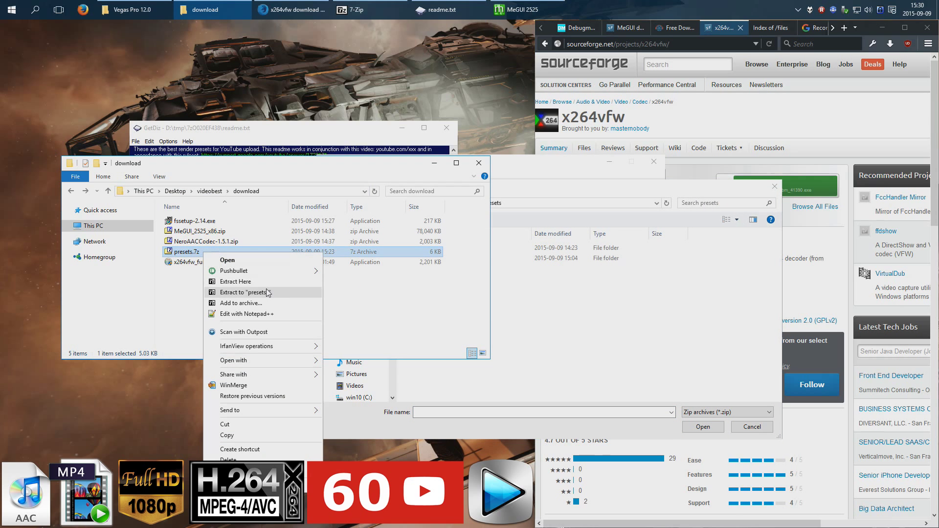
{"action": "mouse_move", "coordinate": [257, 285]}
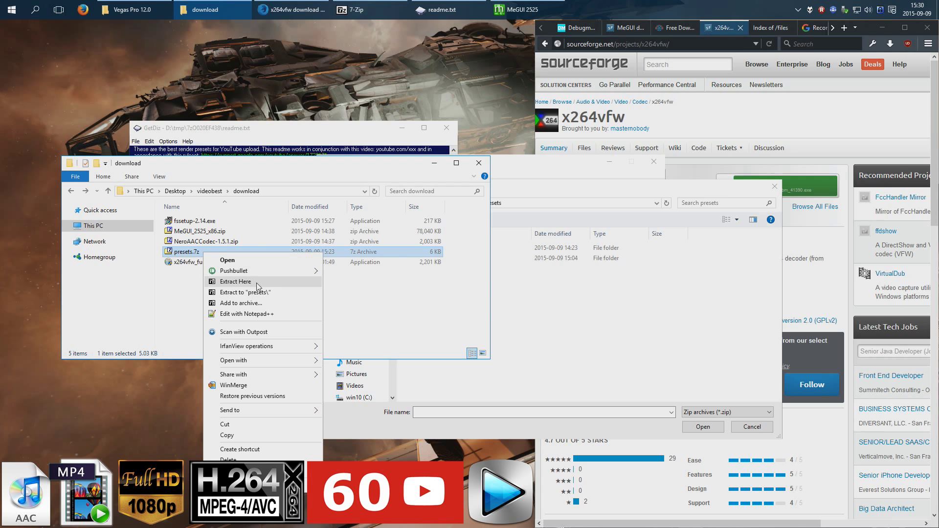
{"action": "left_click", "coordinate": [235, 281]}
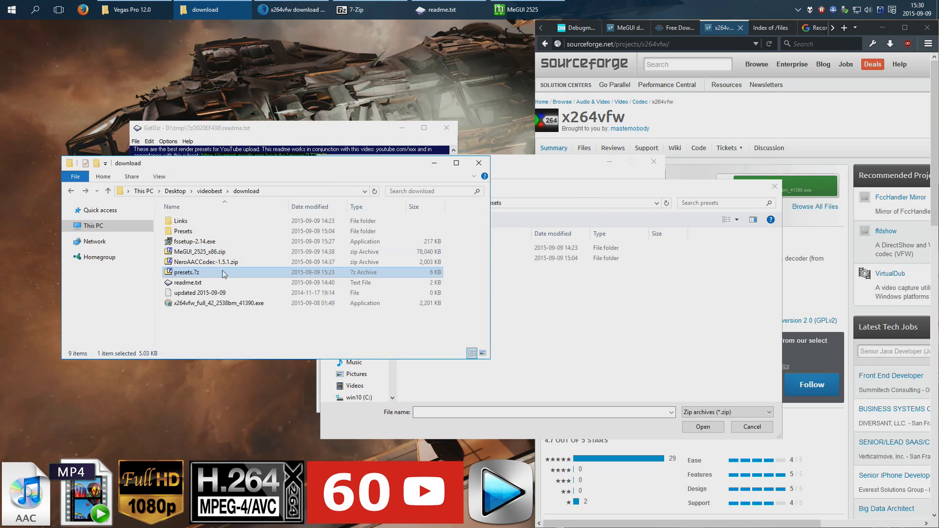
{"action": "double_click", "coordinate": [183, 230]}
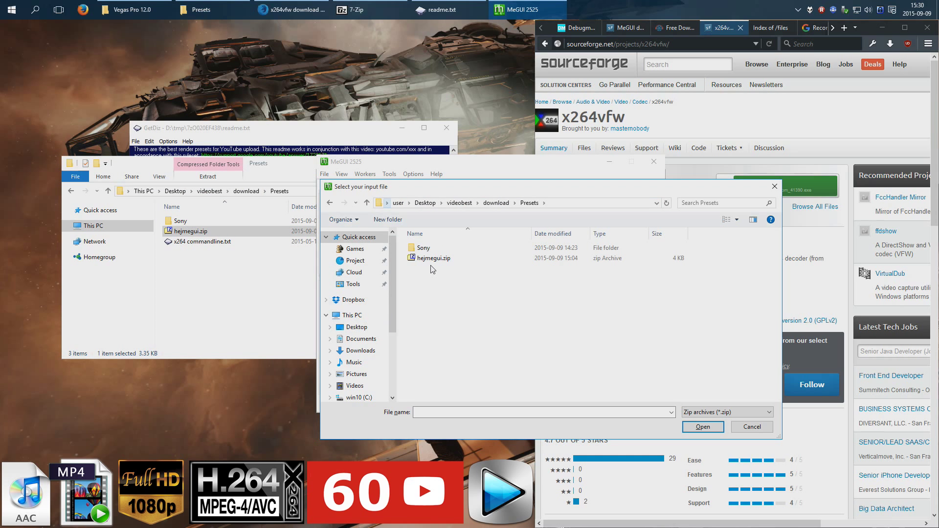
{"action": "left_click", "coordinate": [702, 427]}
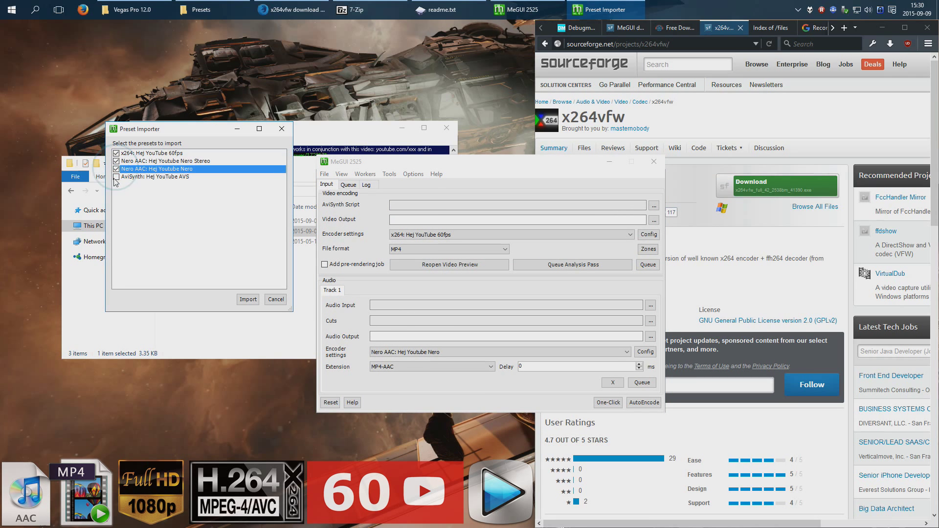
{"action": "left_click", "coordinate": [117, 176]}
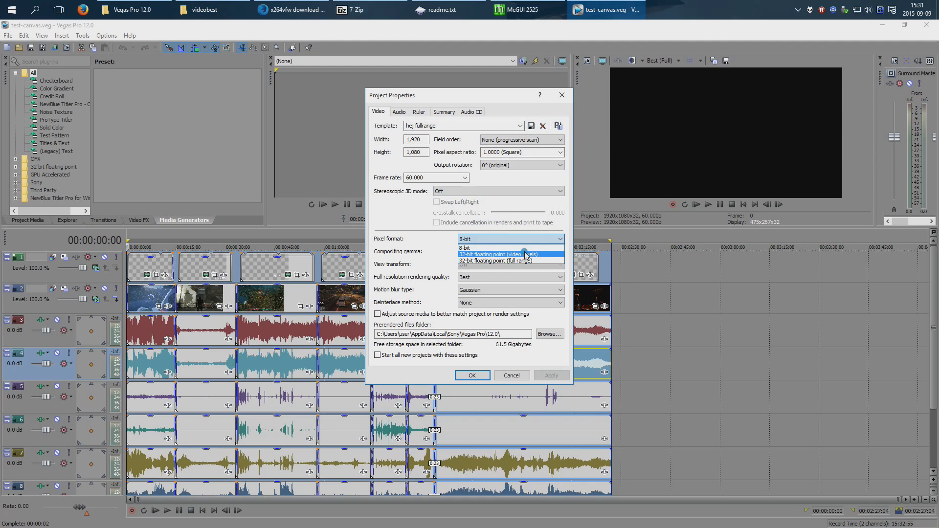
- Set pixel format to 32-bit floating point (video levels) and keep Best resample quality
{"action": "left_click", "coordinate": [511, 253]}
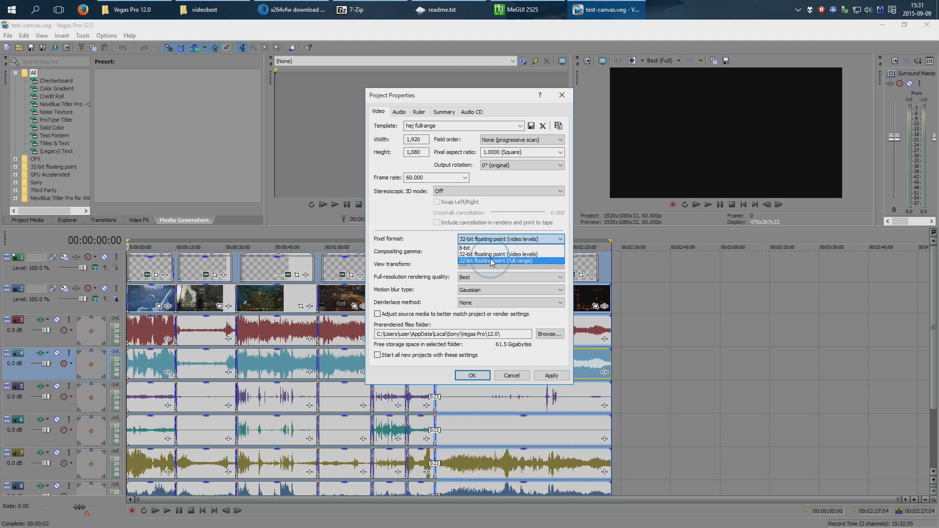
{"action": "left_click", "coordinate": [490, 260]}
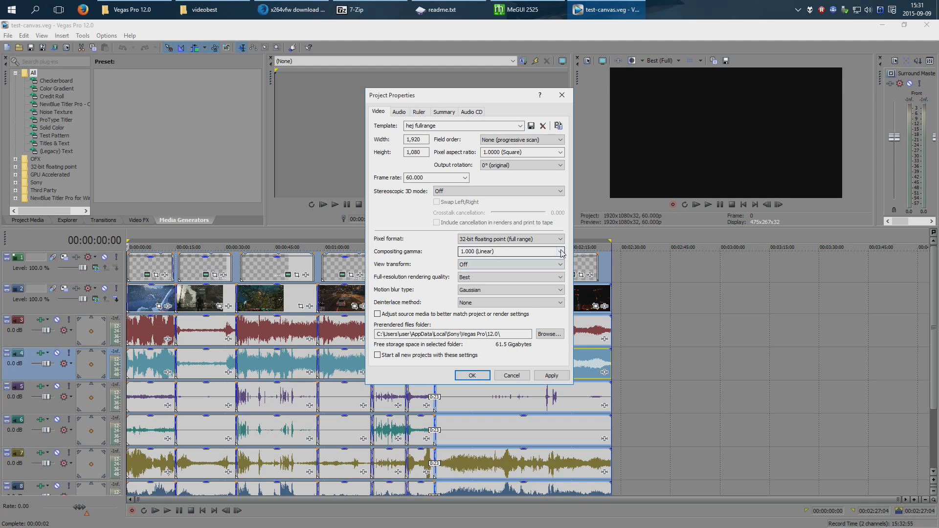
{"action": "left_click", "coordinate": [560, 251]}
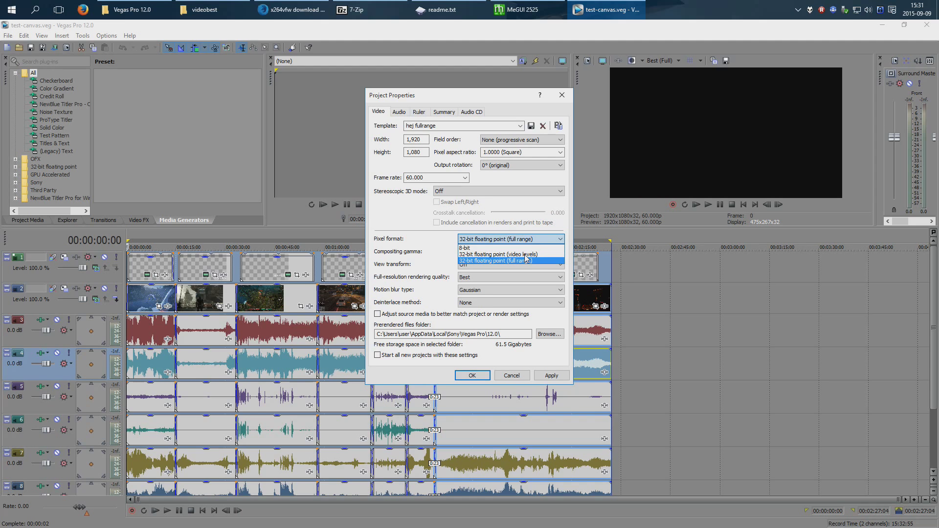
{"action": "left_click", "coordinate": [498, 253]}
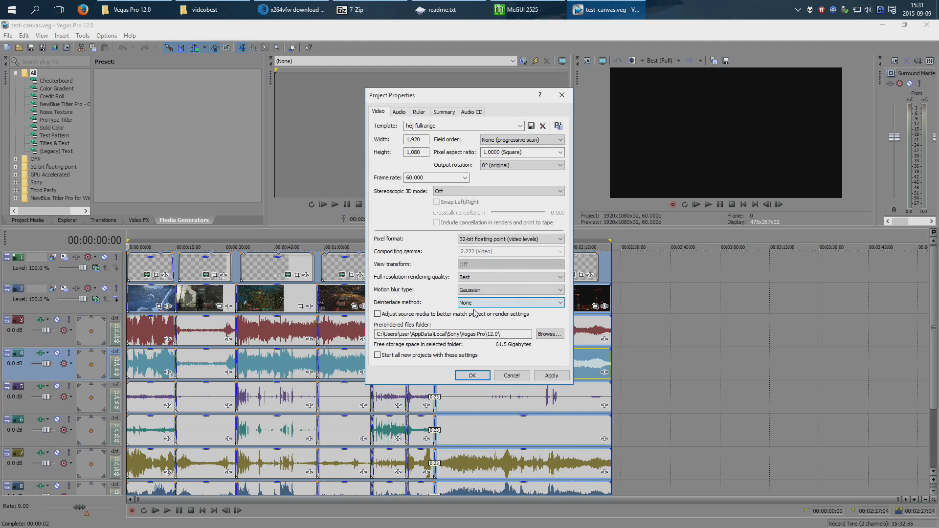
{"action": "left_click", "coordinate": [400, 111]}
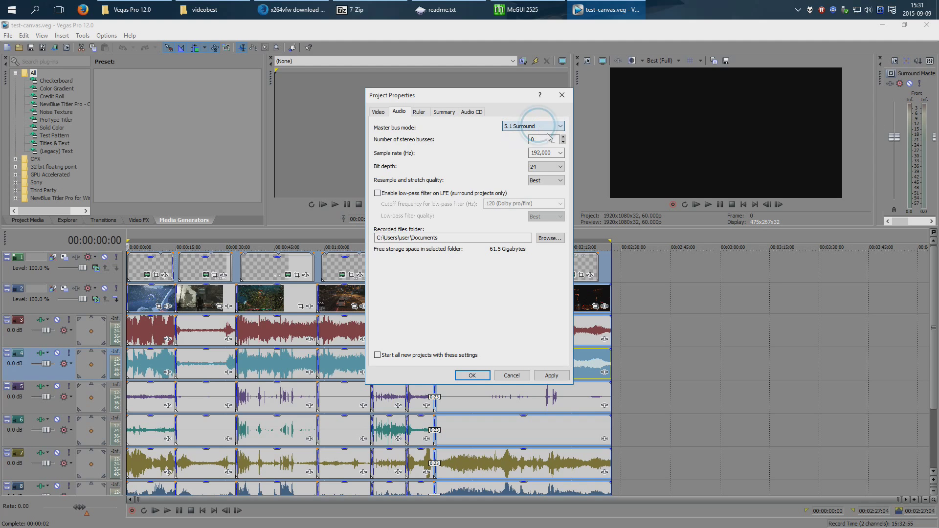
{"action": "left_click", "coordinate": [542, 153]}
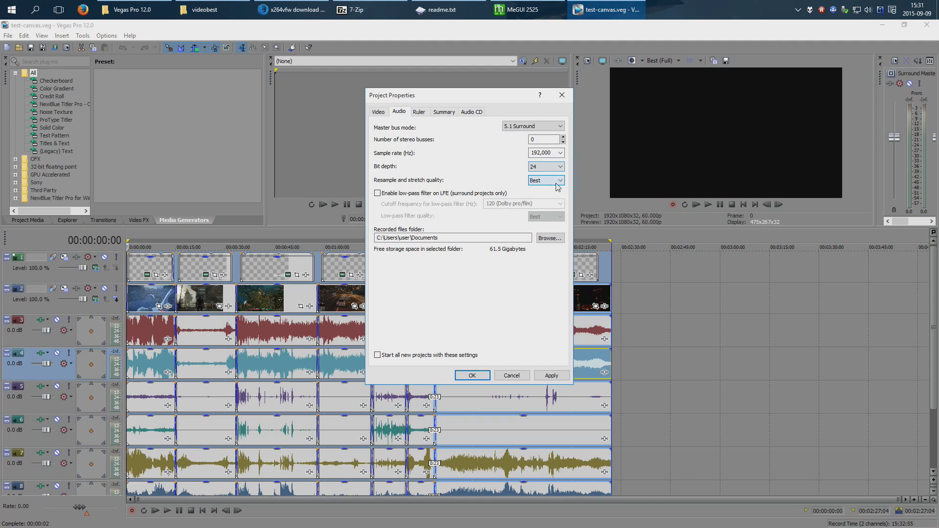
{"action": "left_click", "coordinate": [558, 180]}
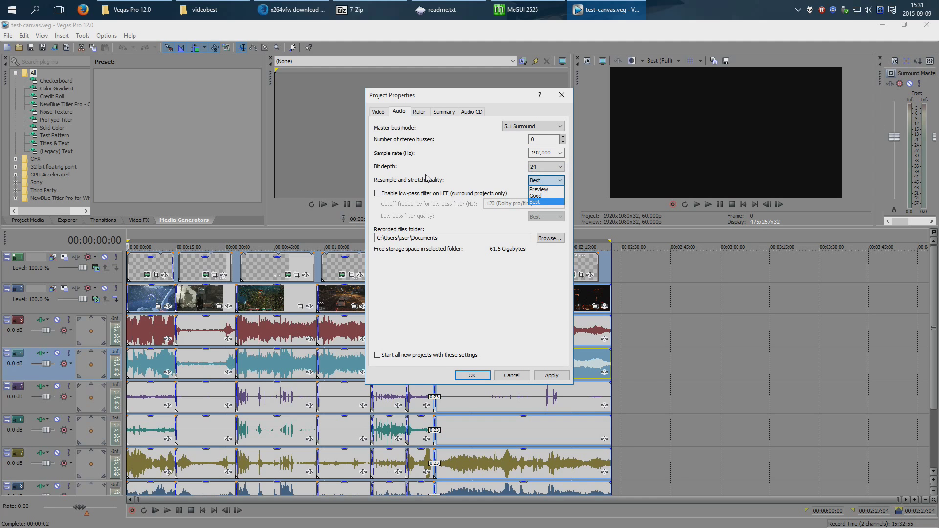
{"action": "left_click", "coordinate": [419, 112]}
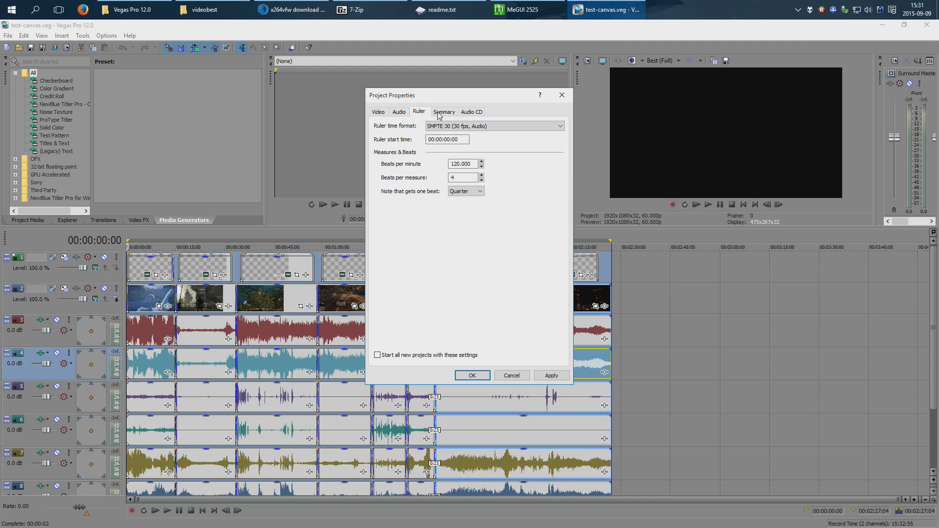
{"action": "left_click", "coordinate": [378, 112]}
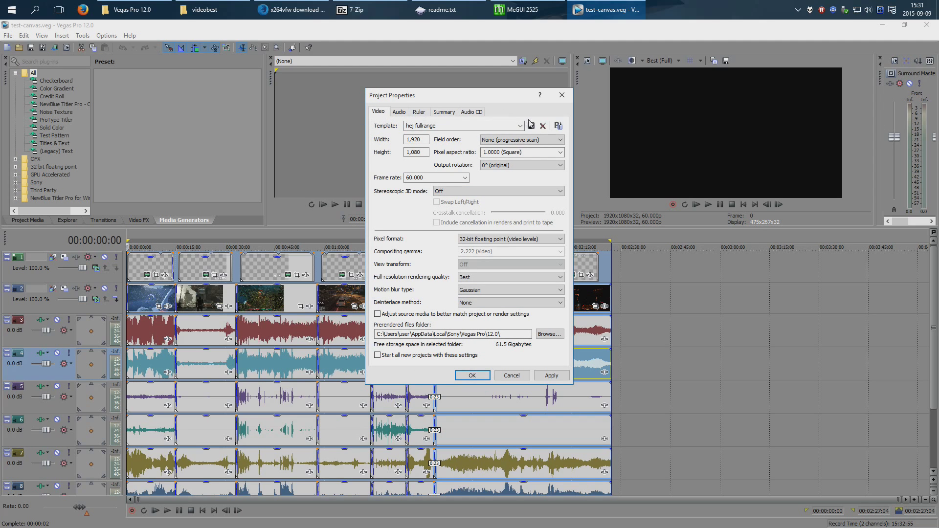
- Overwrite the 'hej fullrange' template, use it for all new projects, and apply
{"action": "left_click", "coordinate": [531, 126]}
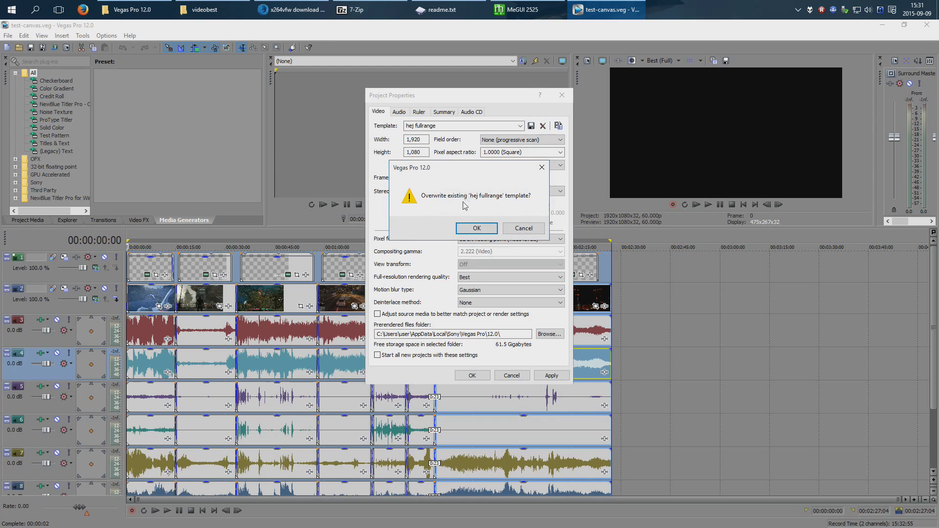
{"action": "left_click", "coordinate": [476, 228]}
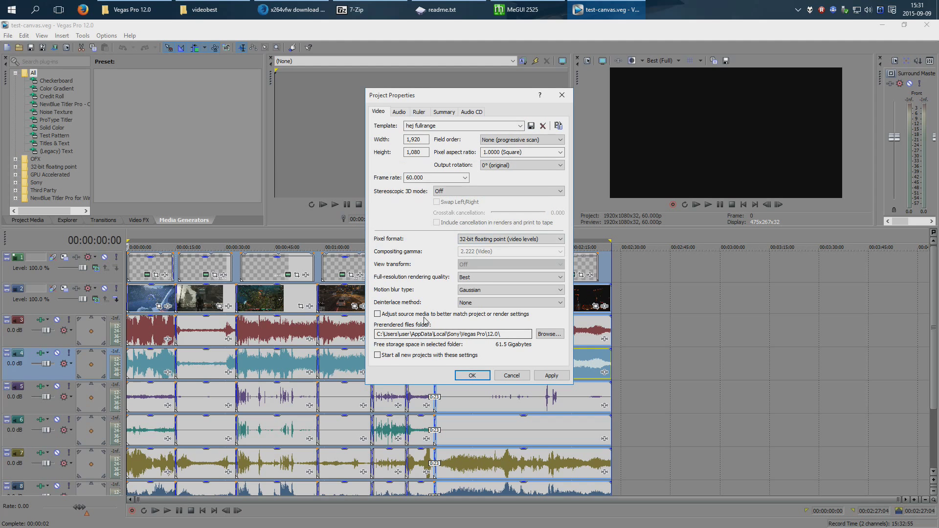
{"action": "left_click", "coordinate": [377, 355]}
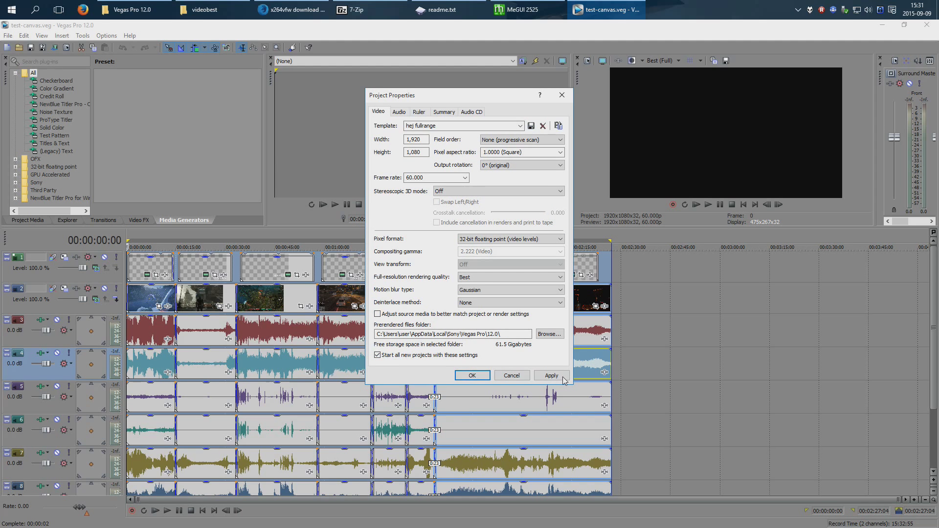
{"action": "left_click", "coordinate": [472, 375]}
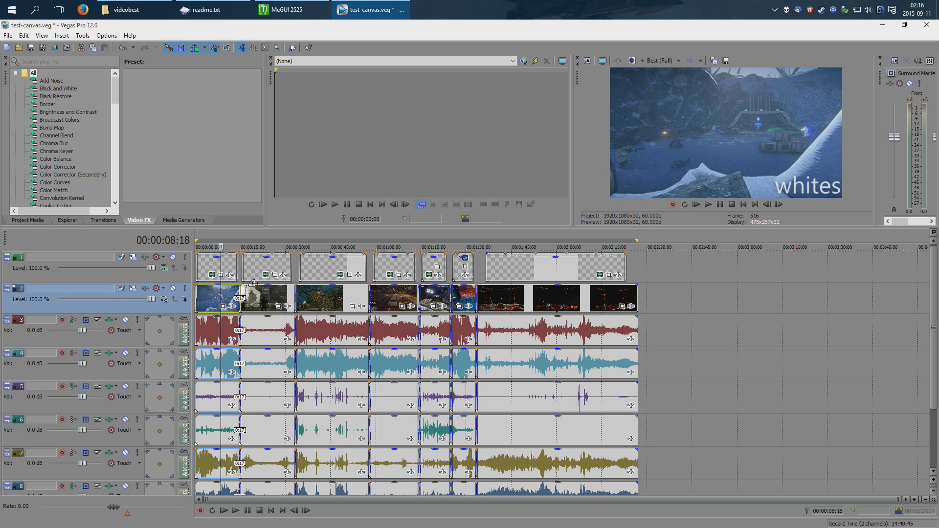
{"action": "mouse_move", "coordinate": [579, 292]}
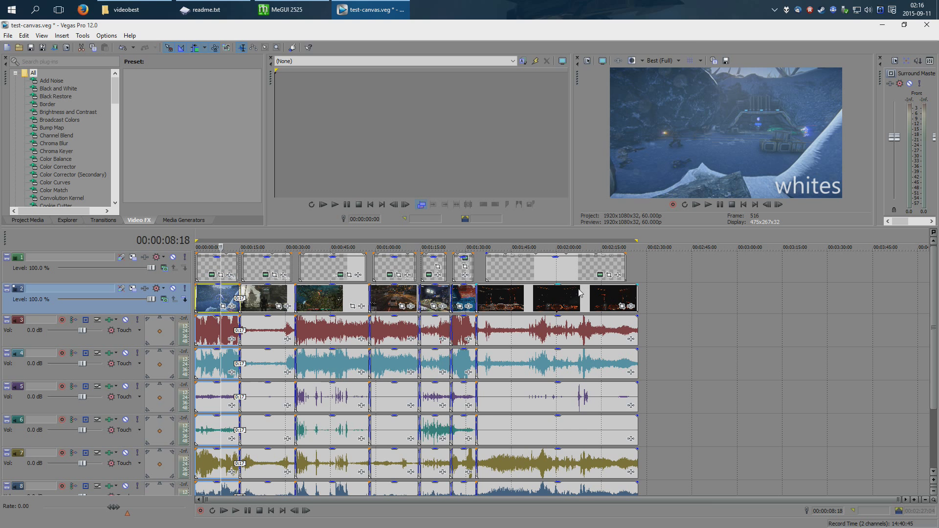
- Run the 'Smart rerender Disable' script from Vegas Pro's Tools menu
{"action": "right_click", "coordinate": [578, 298]}
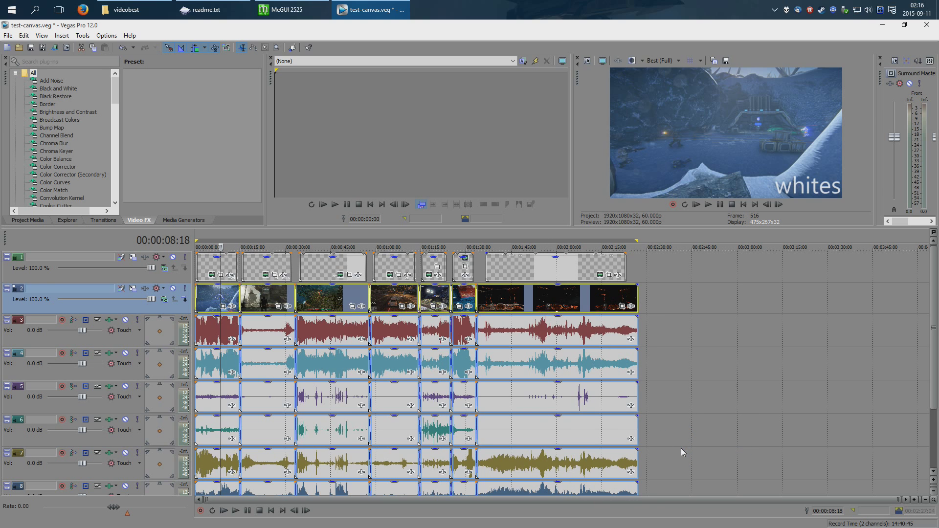
{"action": "mouse_move", "coordinate": [423, 5]}
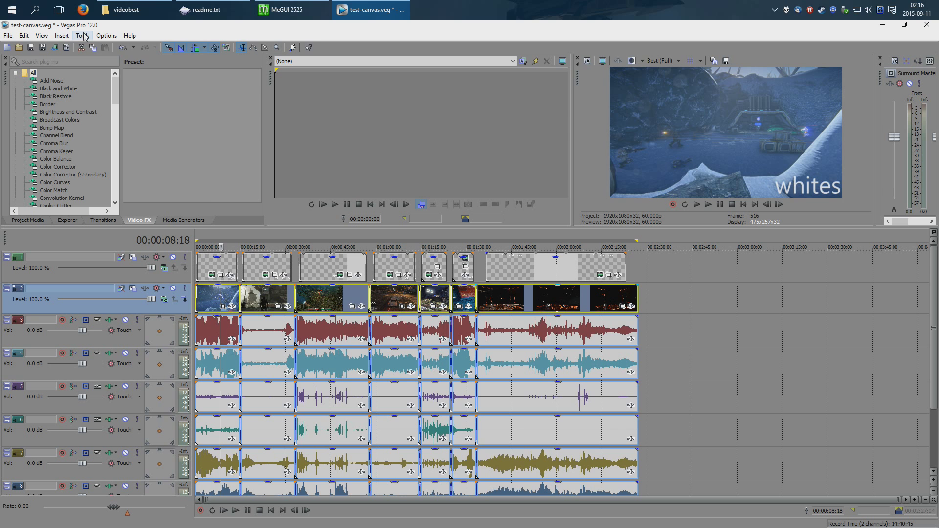
{"action": "left_click", "coordinate": [83, 35]}
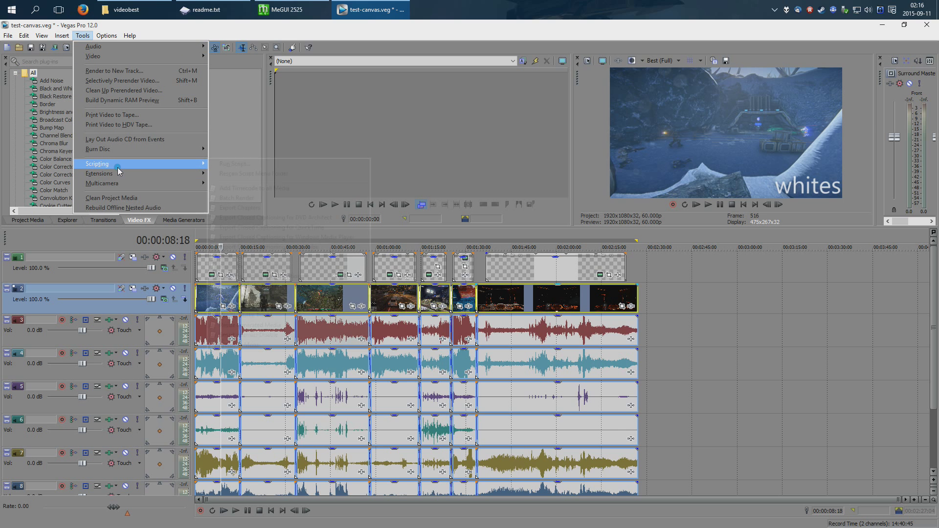
{"action": "mouse_move", "coordinate": [96, 163]}
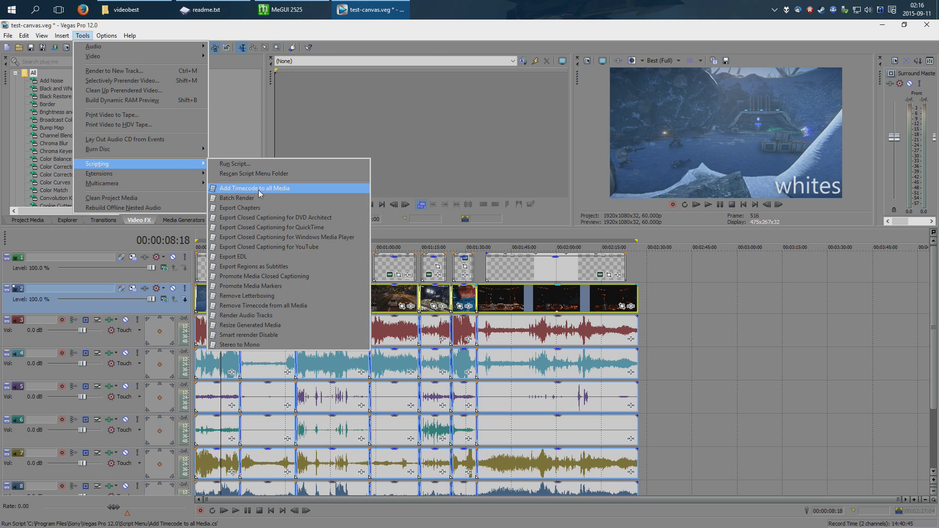
{"action": "mouse_move", "coordinate": [300, 339]}
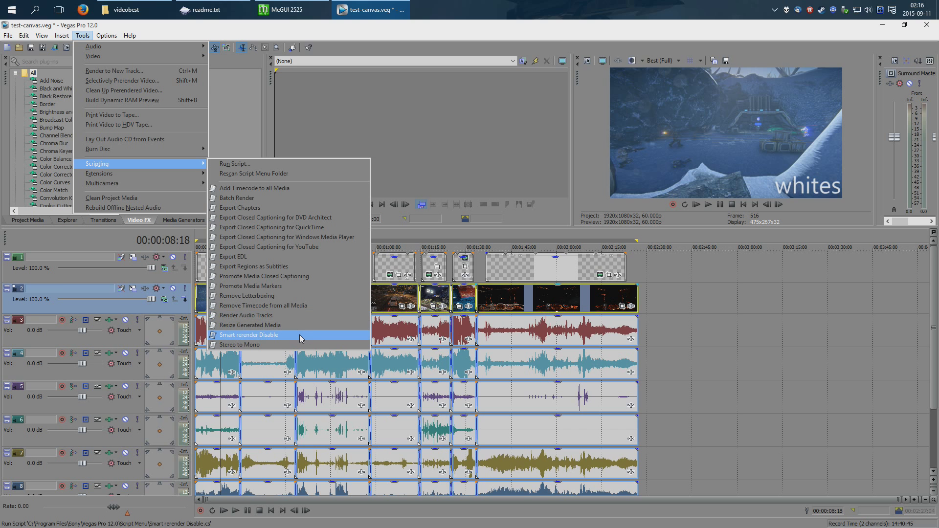
{"action": "left_click", "coordinate": [248, 334]}
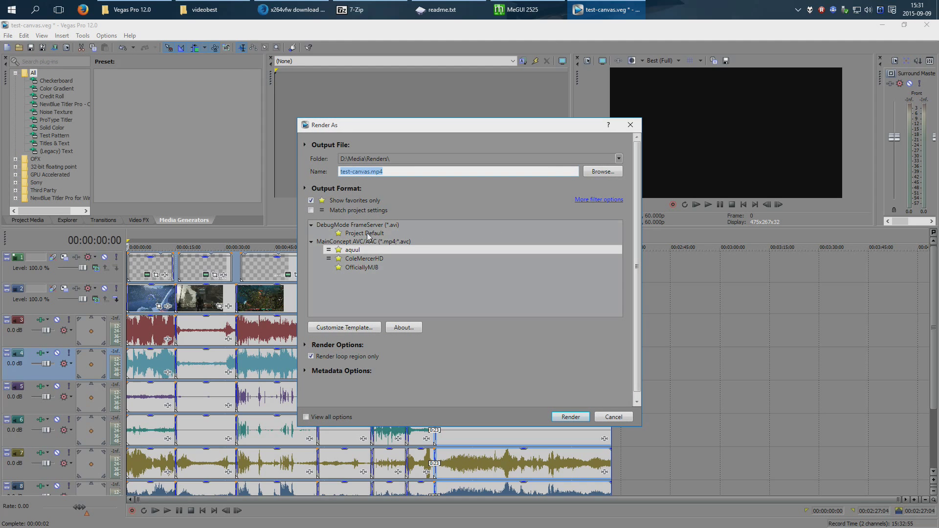
- Render 'testy' with DebugMode FrameServer Project Default and start frameserving it
{"action": "left_click", "coordinate": [364, 233]}
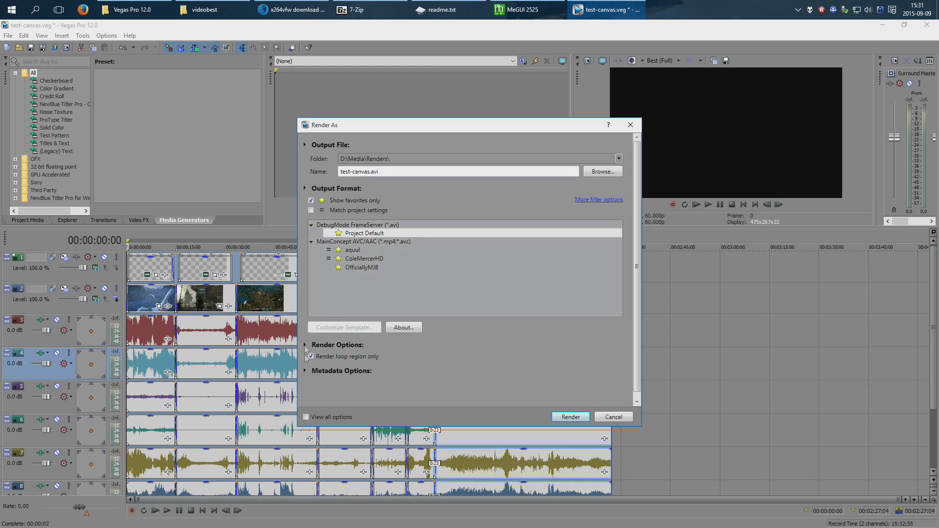
{"action": "left_click", "coordinate": [310, 200]}
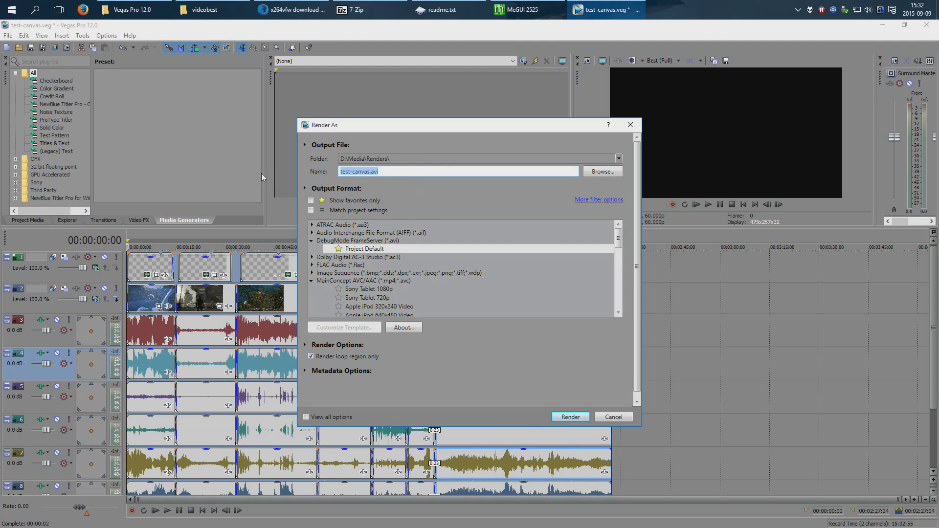
{"action": "type", "text": "testy"}
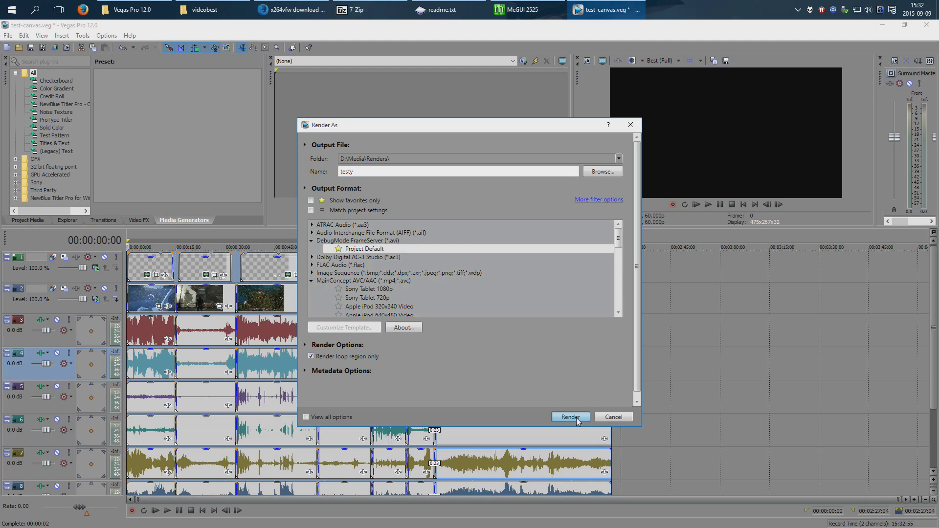
{"action": "left_click", "coordinate": [570, 417]}
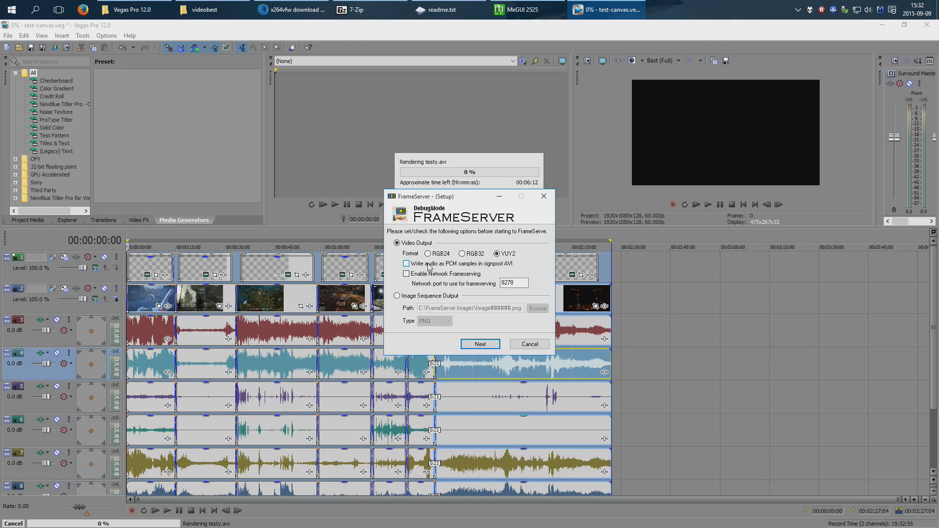
{"action": "left_click", "coordinate": [480, 344]}
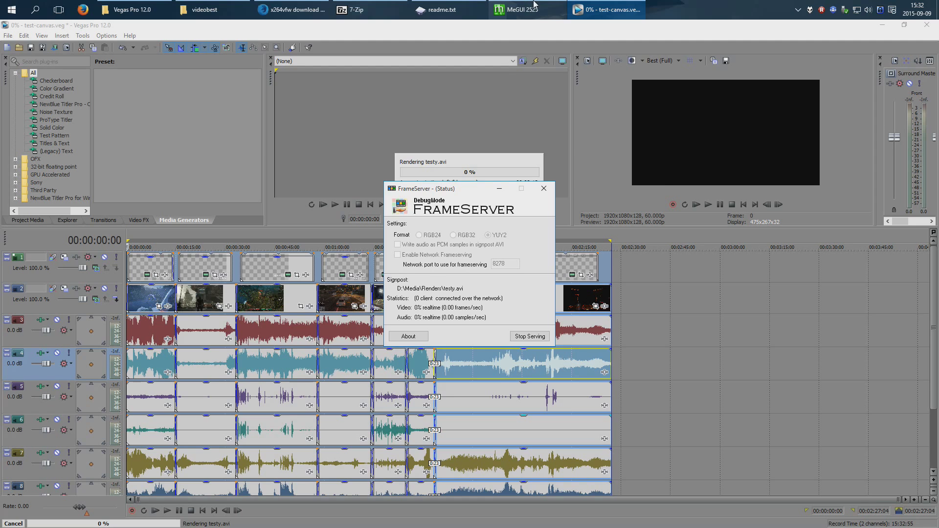
- Create an AviSynth script in AVS Script Creator from testy.avi using the Hej YouTube AVS profile
{"action": "left_click", "coordinate": [524, 9]}
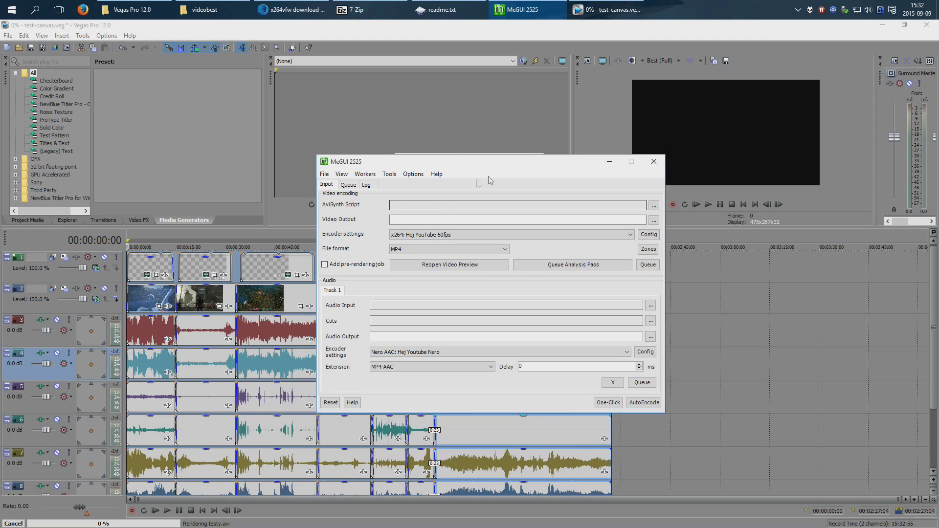
{"action": "left_click", "coordinate": [388, 174]}
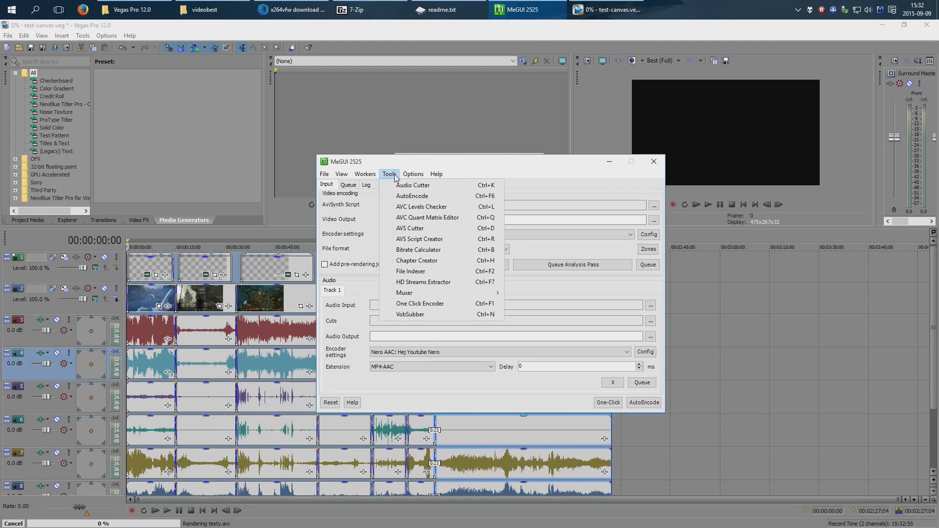
{"action": "mouse_move", "coordinate": [420, 239]}
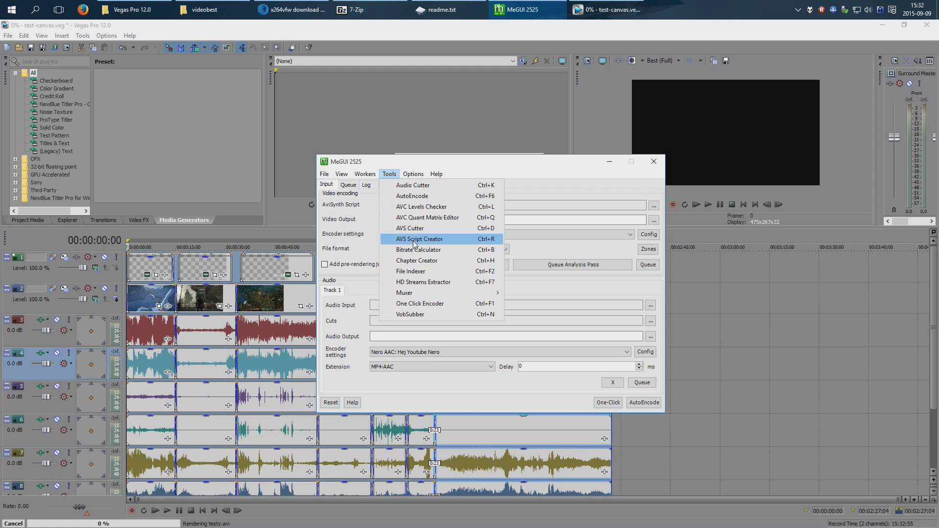
{"action": "left_click", "coordinate": [419, 240]}
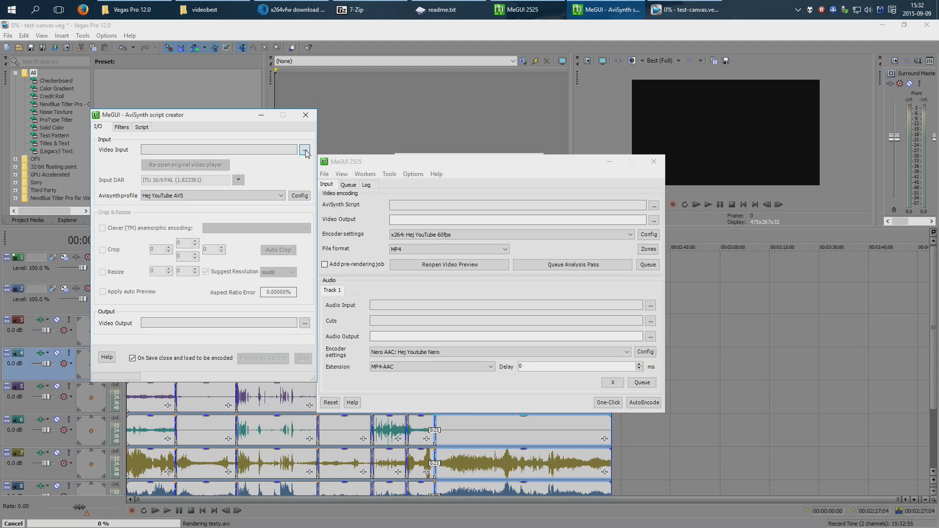
{"action": "left_click", "coordinate": [305, 151]}
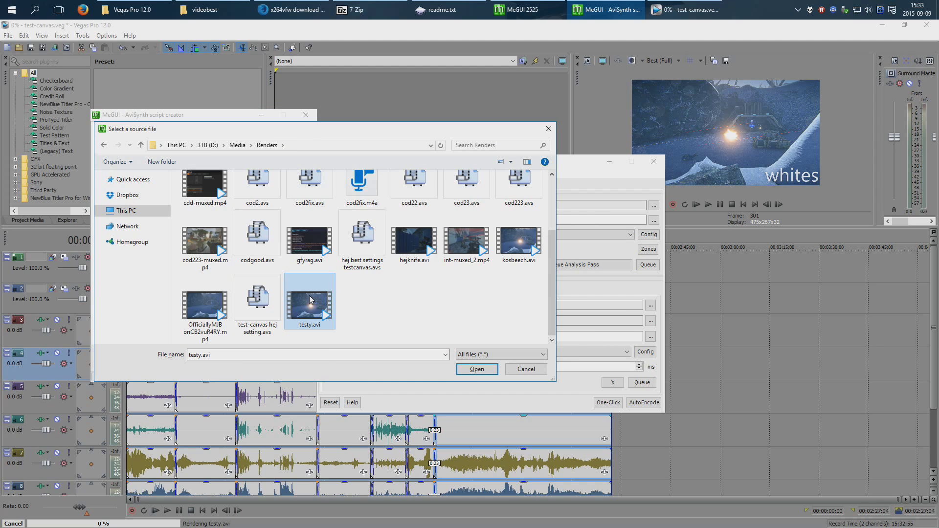
{"action": "left_click", "coordinate": [477, 369]}
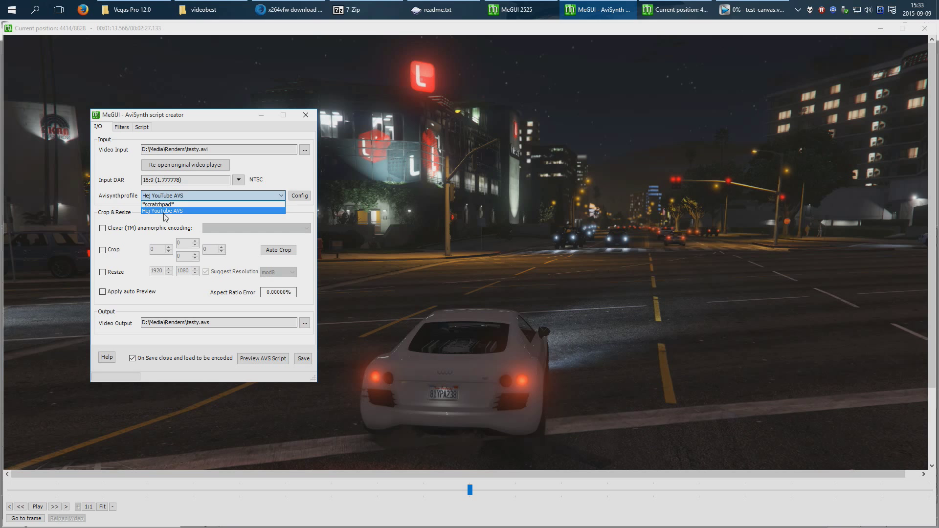
{"action": "left_click", "coordinate": [163, 211]}
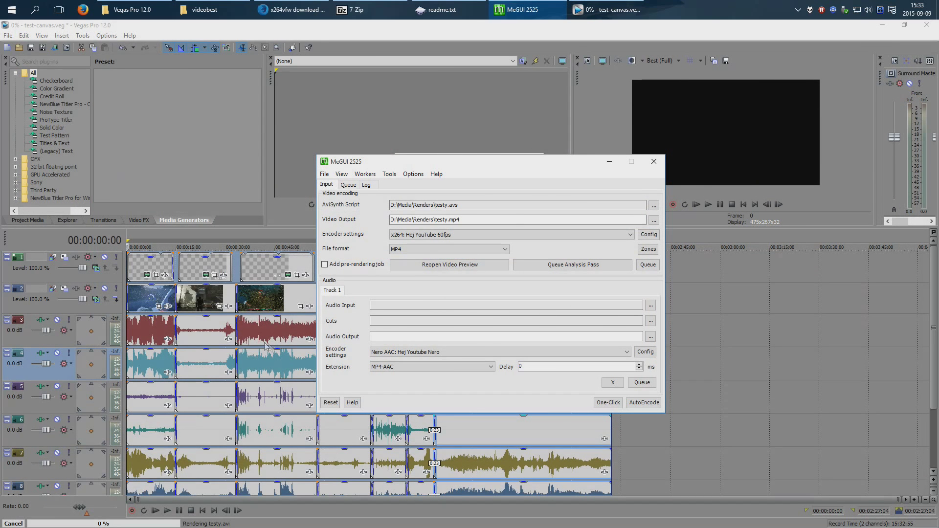
- Select testy.avi from D:\Media\Renders as the audio input, outputting testy.mp4
{"action": "left_click", "coordinate": [650, 305]}
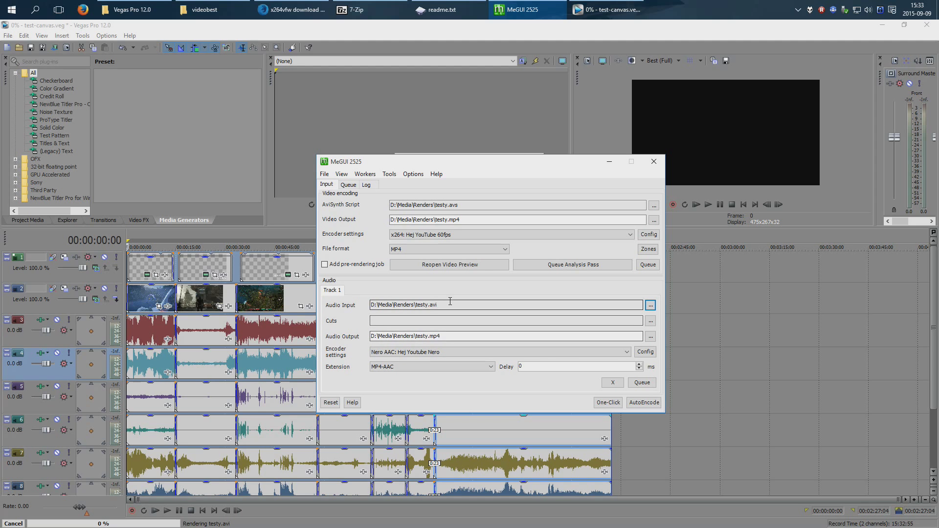
{"action": "mouse_move", "coordinate": [474, 336]}
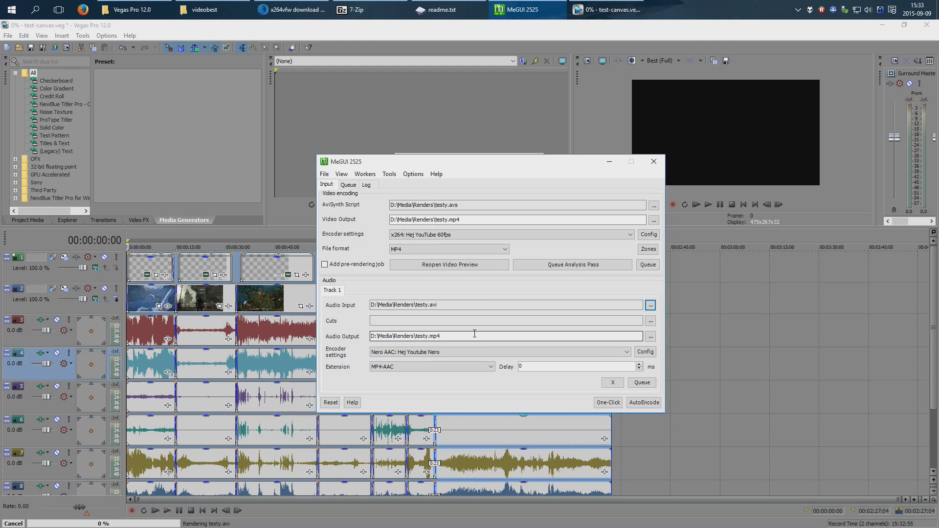
{"action": "left_click", "coordinate": [624, 352]}
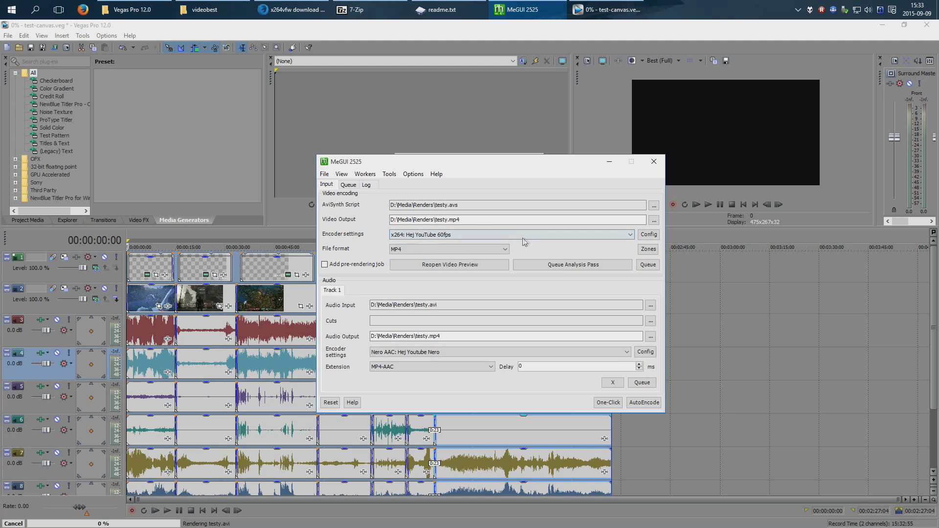
{"action": "mouse_move", "coordinate": [652, 422]}
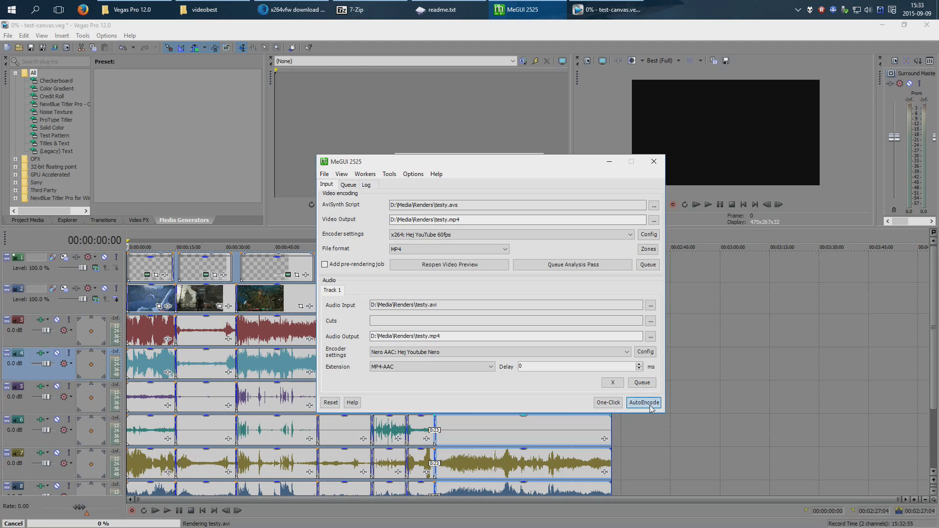
- Queue an AutoEncode job with MP4 container and no target size, muxing to testy-muxed.mp4
{"action": "left_click", "coordinate": [644, 403]}
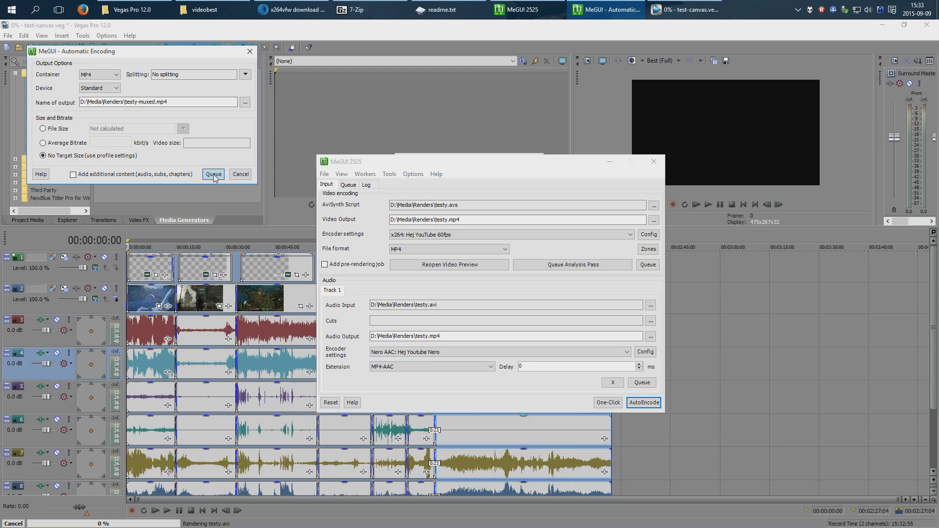
{"action": "left_click", "coordinate": [212, 174]}
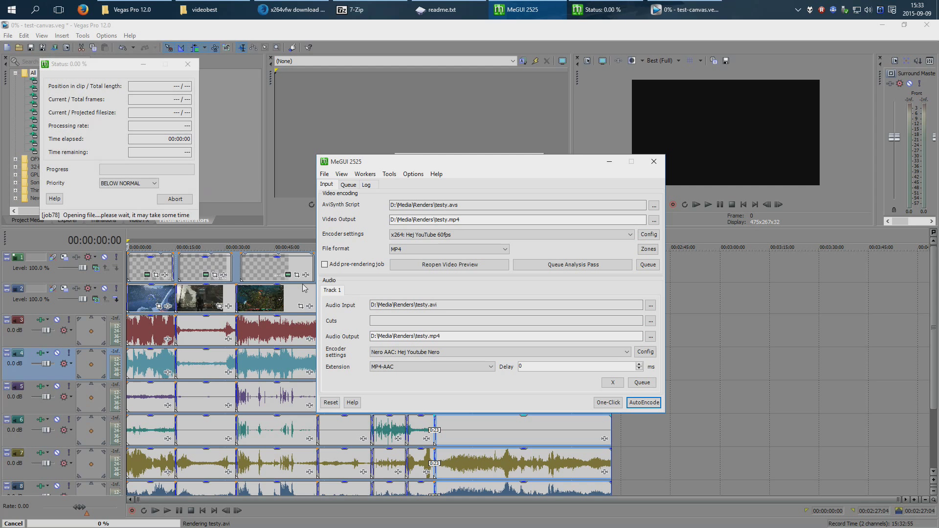